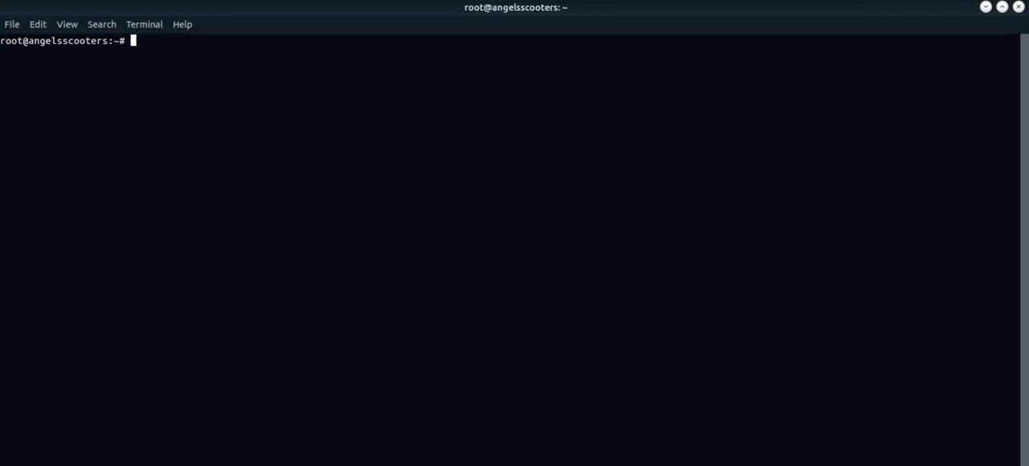
{"action": "mouse_move", "coordinate": [176, 55]}
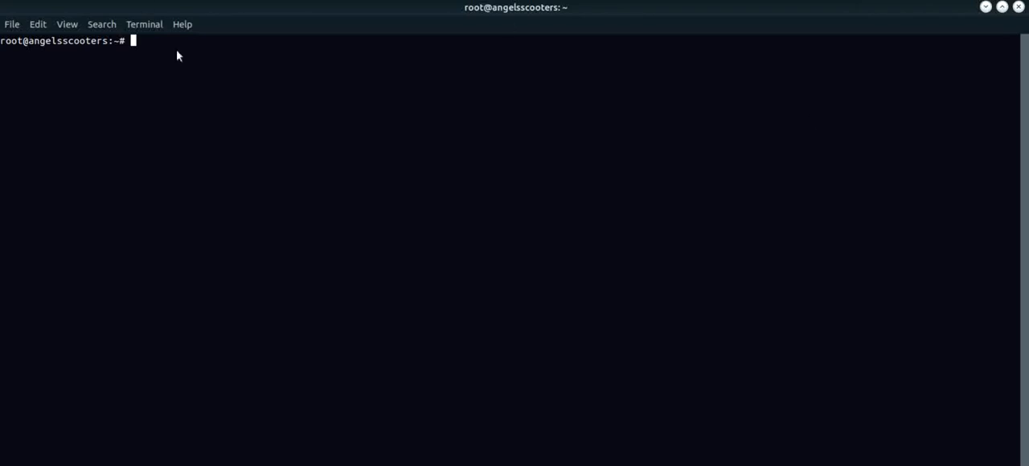
{"action": "mouse_move", "coordinate": [180, 61]}
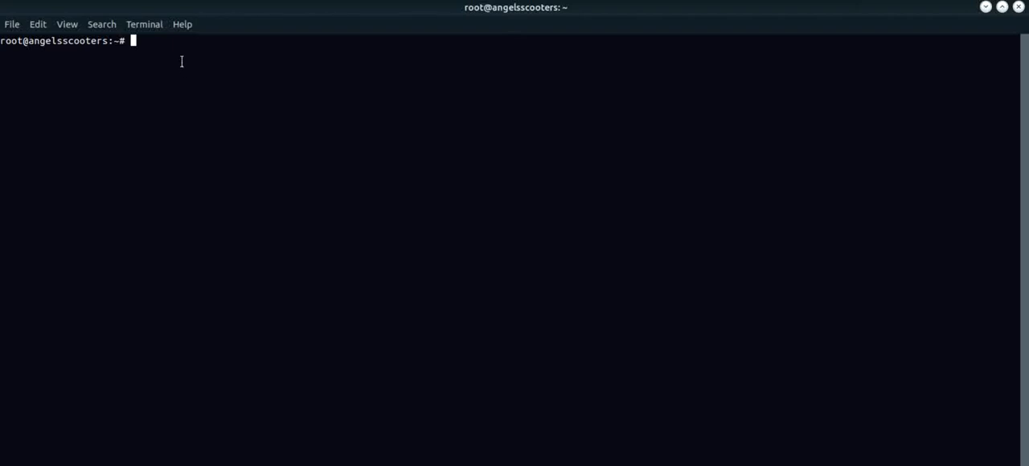
Step: Abandon an ifconfig attempt, then run 'sudo apt update' to refresh the package lists
{"action": "type", "text": "ifconfig"}
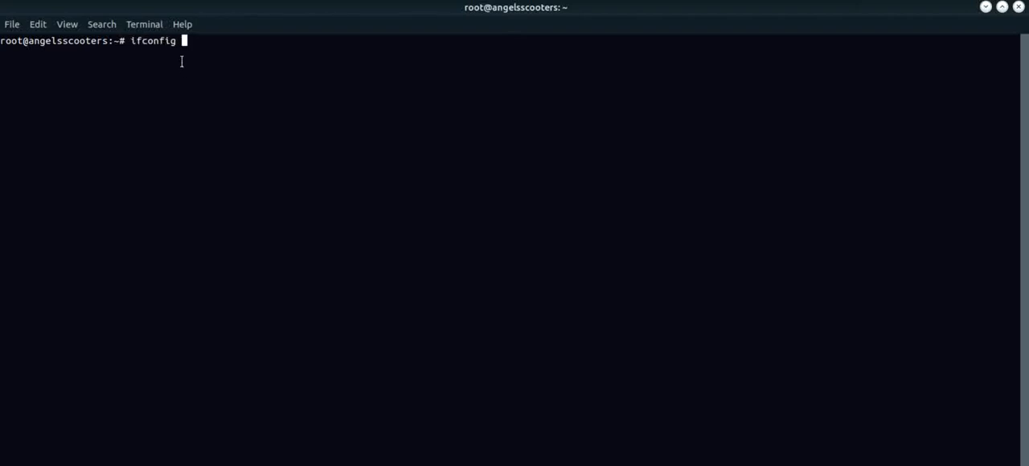
{"action": "key", "text": "Return"}
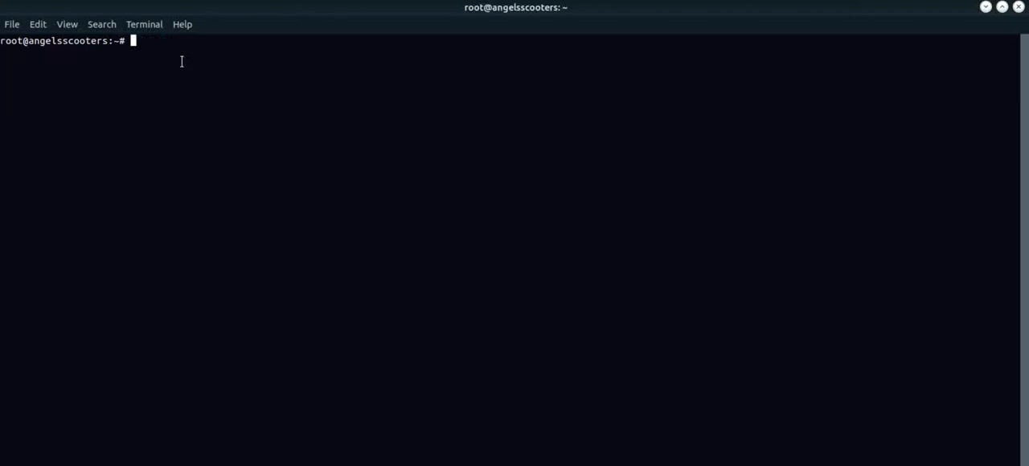
{"action": "type", "text": "su"}
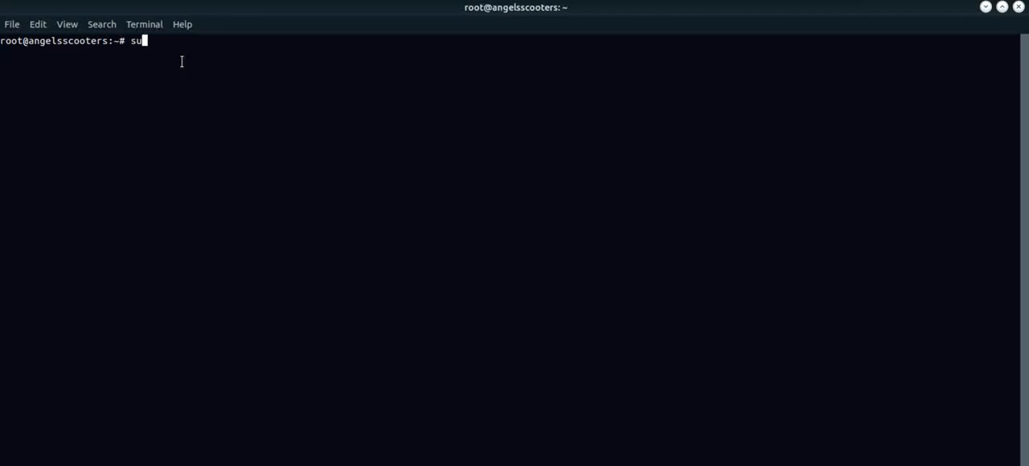
{"action": "type", "text": "do apt"}
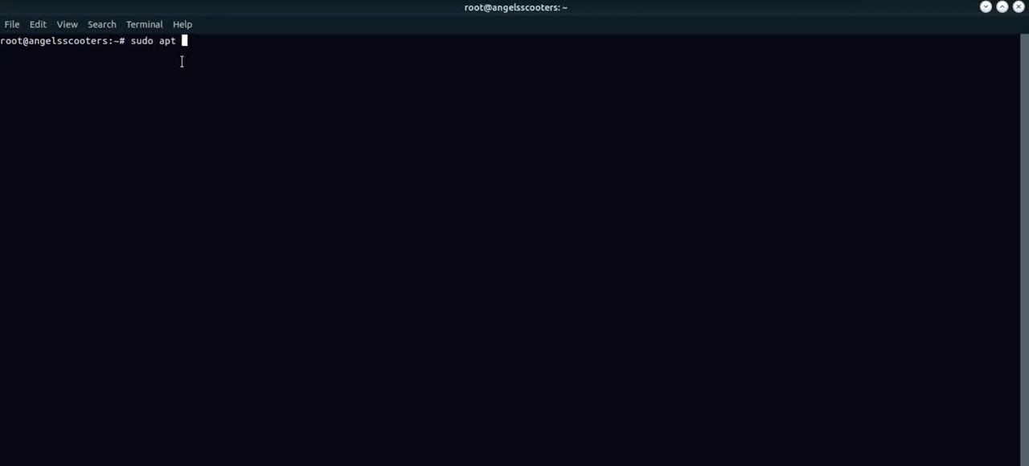
{"action": "type", "text": "upd"}
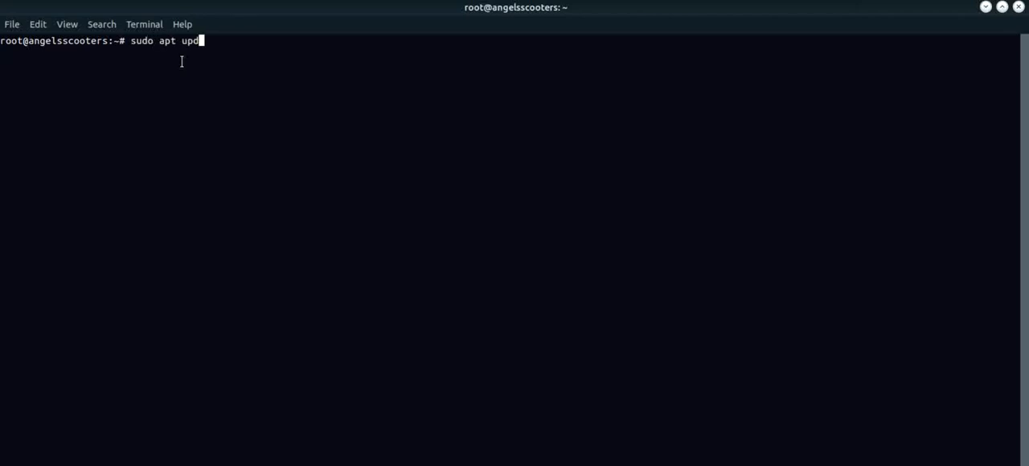
{"action": "key", "text": "Return"}
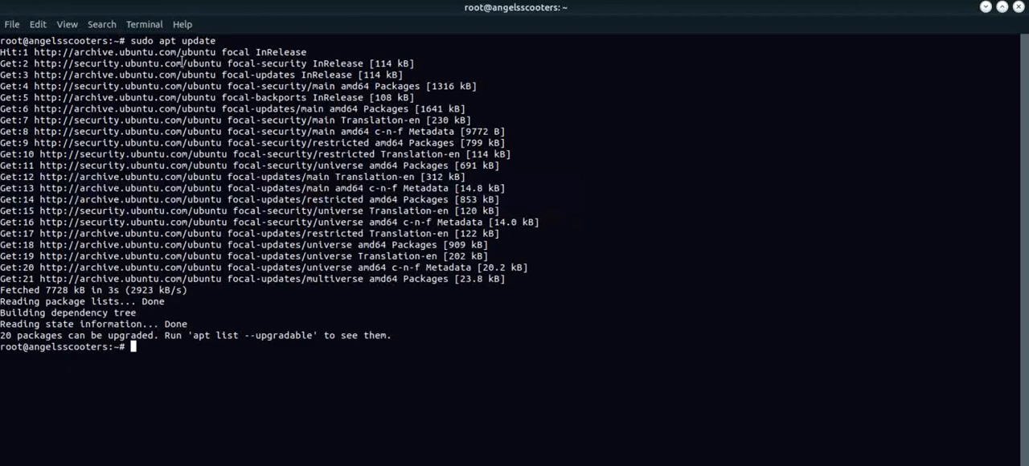
Step: Run 'sudo apt install apache2' and answer Y so the web server installs
{"action": "type", "text": "sudp"}
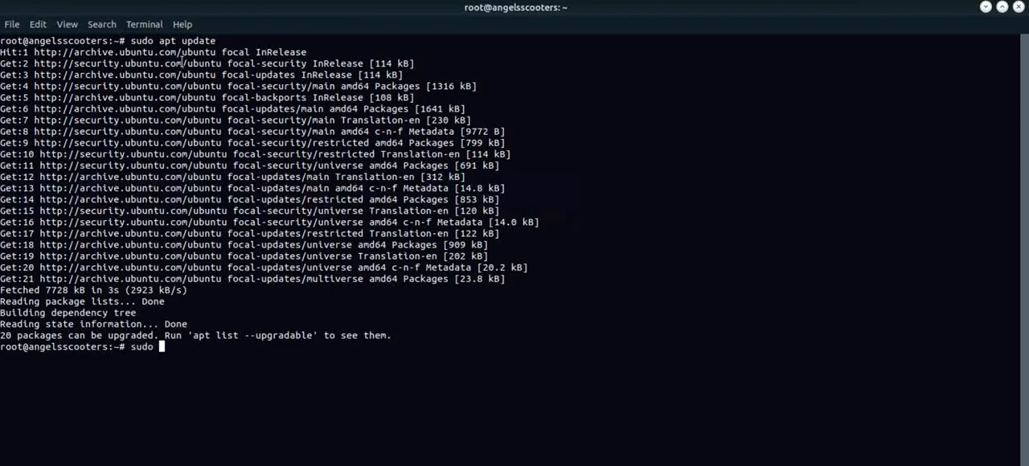
{"action": "type", "text": "apt"}
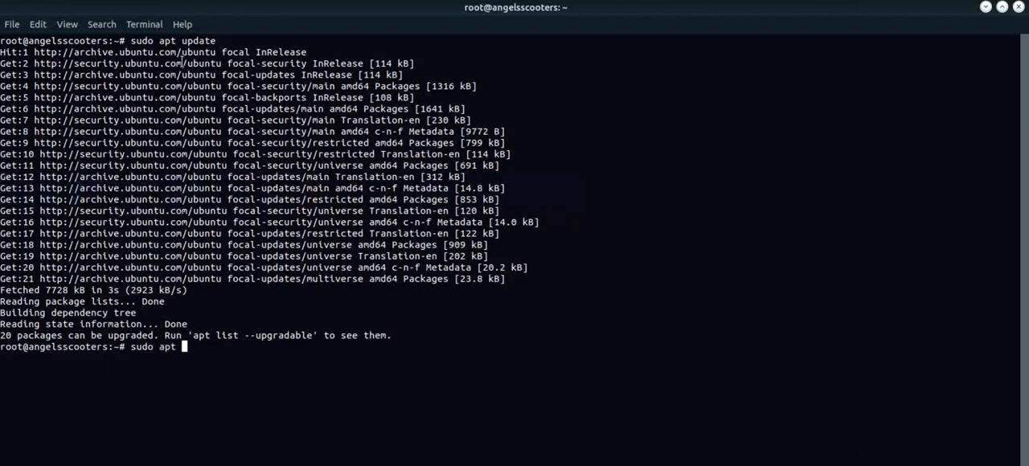
{"action": "type", "text": "inst"}
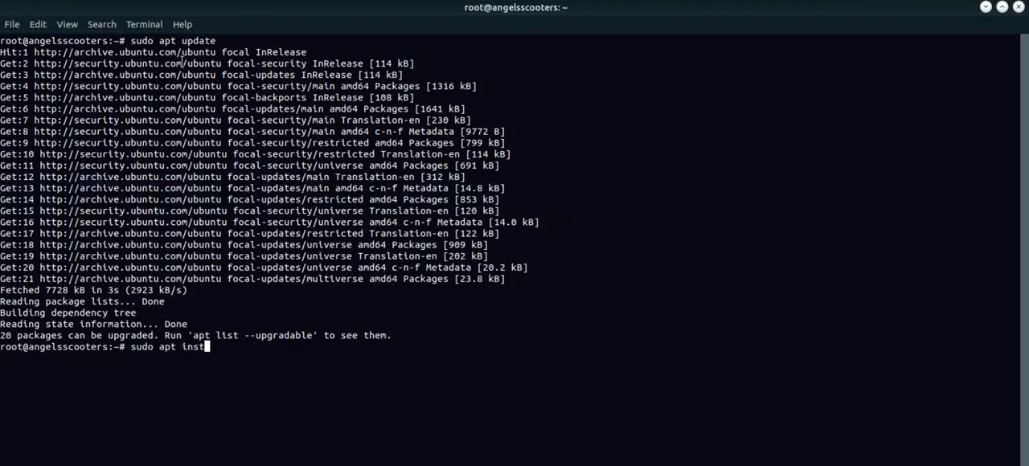
{"action": "type", "text": "all apach"}
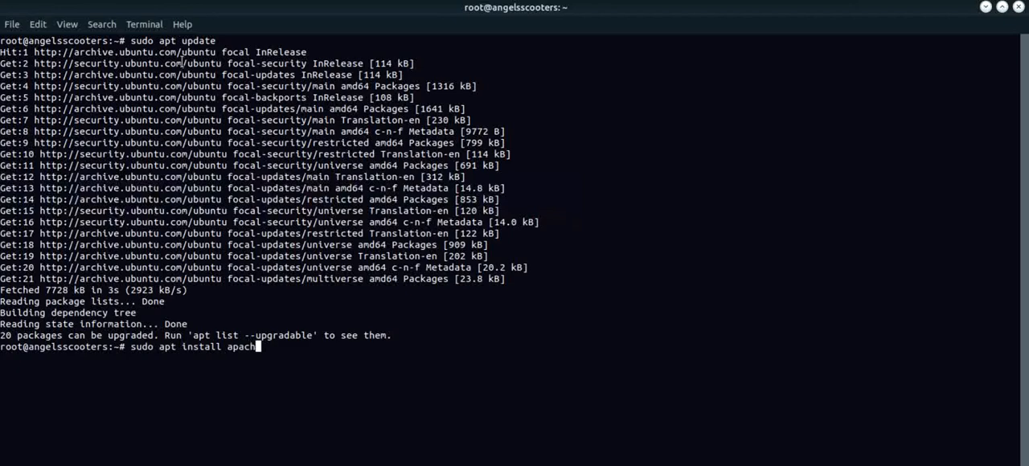
{"action": "type", "text": "e2"}
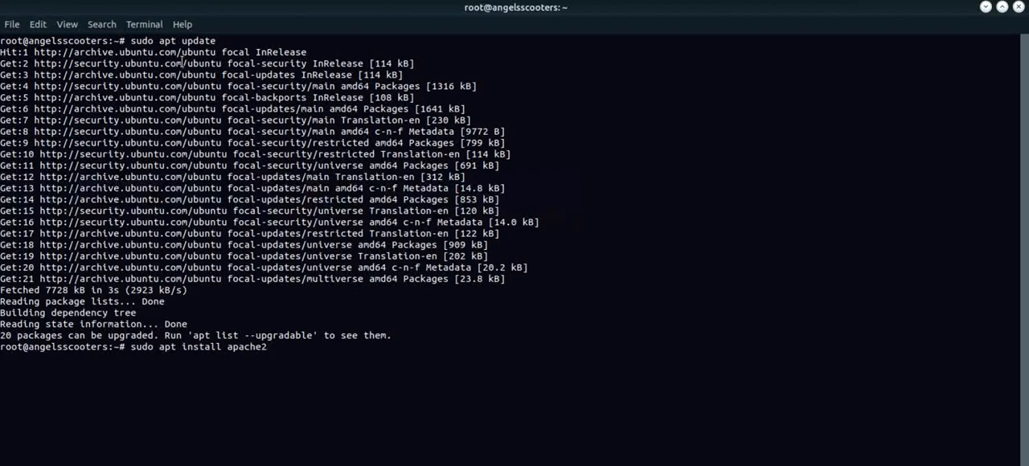
{"action": "key", "text": "Return"}
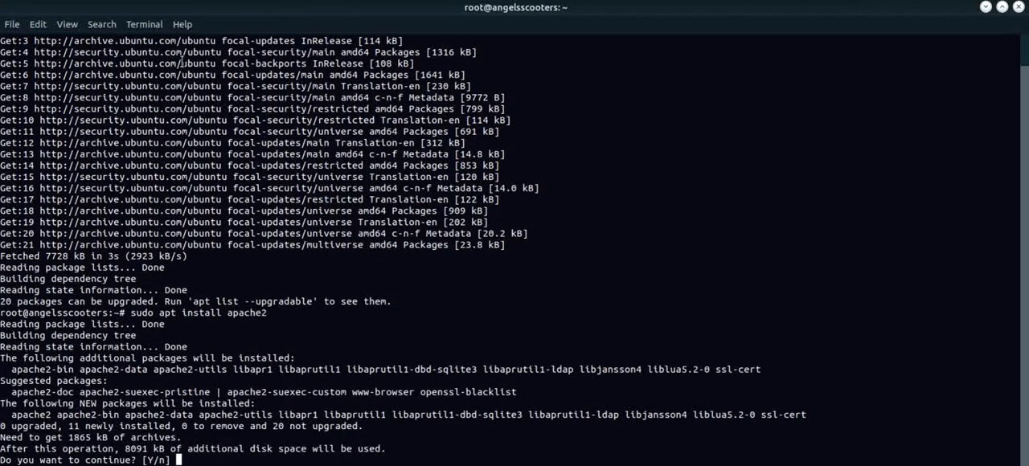
{"action": "type", "text": "Y"}
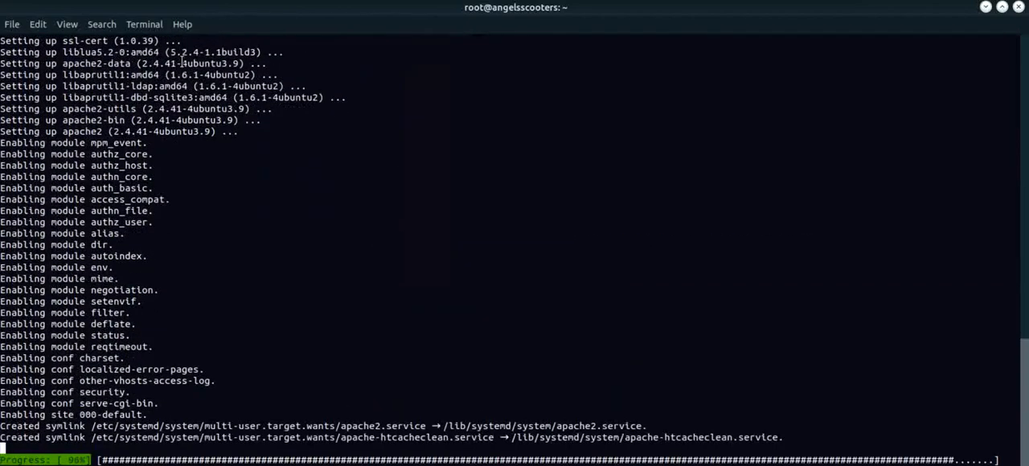
{"action": "scroll", "scroll_direction": "down", "scroll_amount": 3}
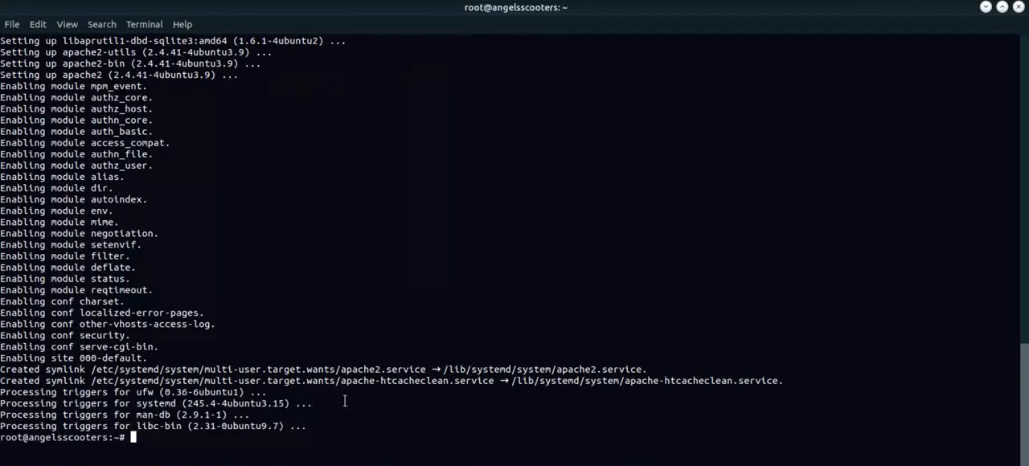
{"action": "mouse_move", "coordinate": [106, 70]}
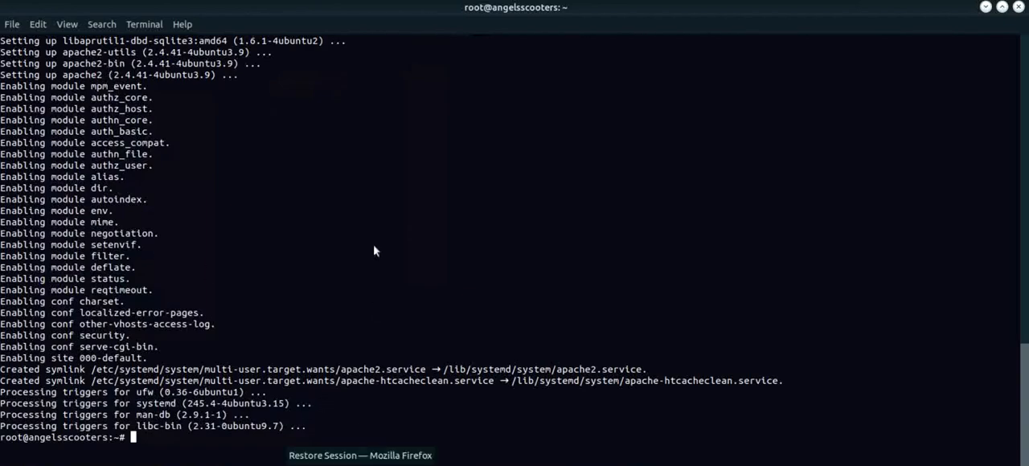
Step: Enter angelsandscooters.lab in Firefox's address bar, yielding Google results, then reselect the address
{"action": "left_click", "coordinate": [360, 455]}
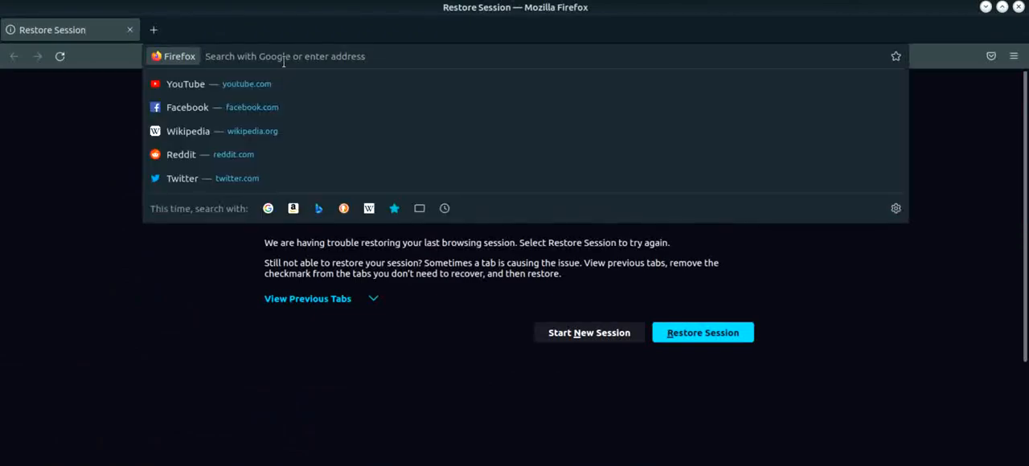
{"action": "type", "text": "angel"}
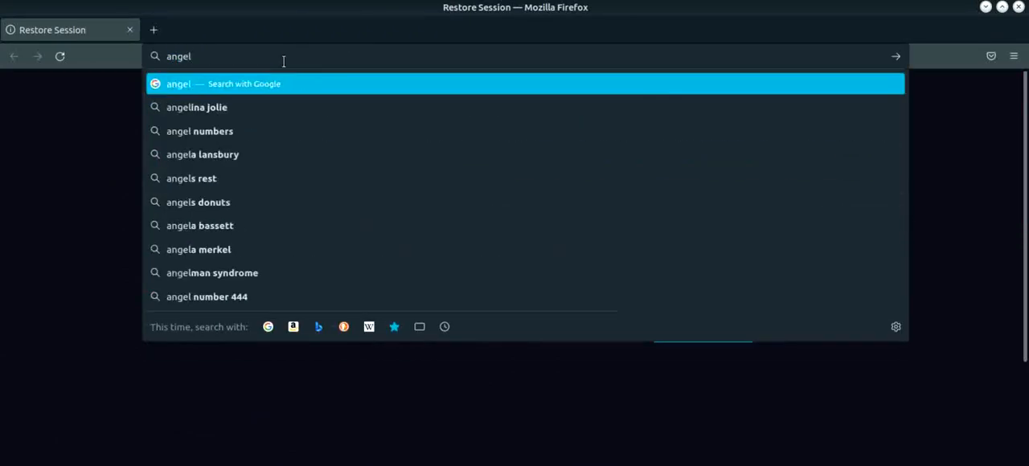
{"action": "type", "text": "s"}
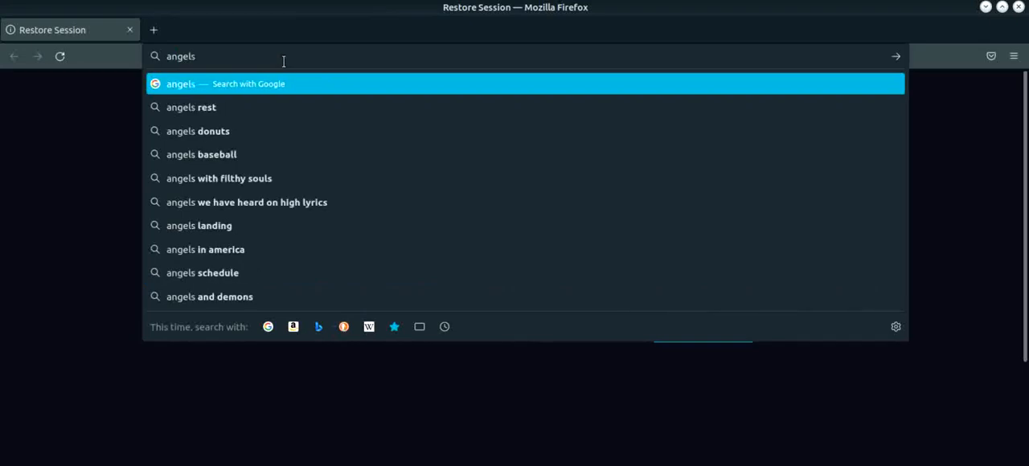
{"action": "type", "text": "ands"}
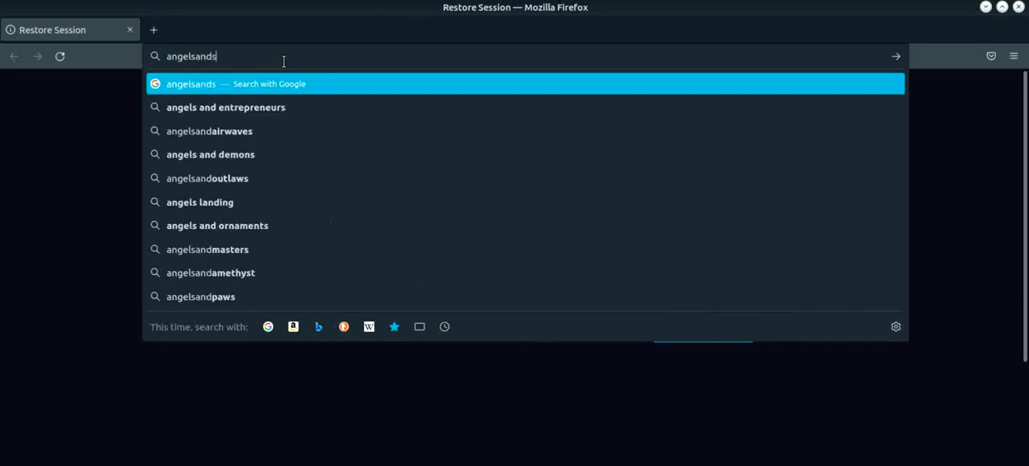
{"action": "type", "text": "cooters.lab"}
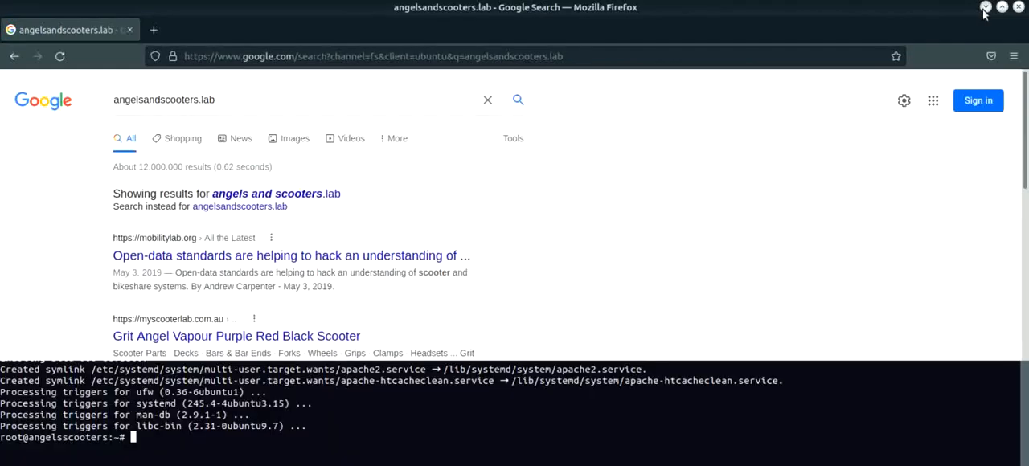
{"action": "left_click", "coordinate": [373, 56]}
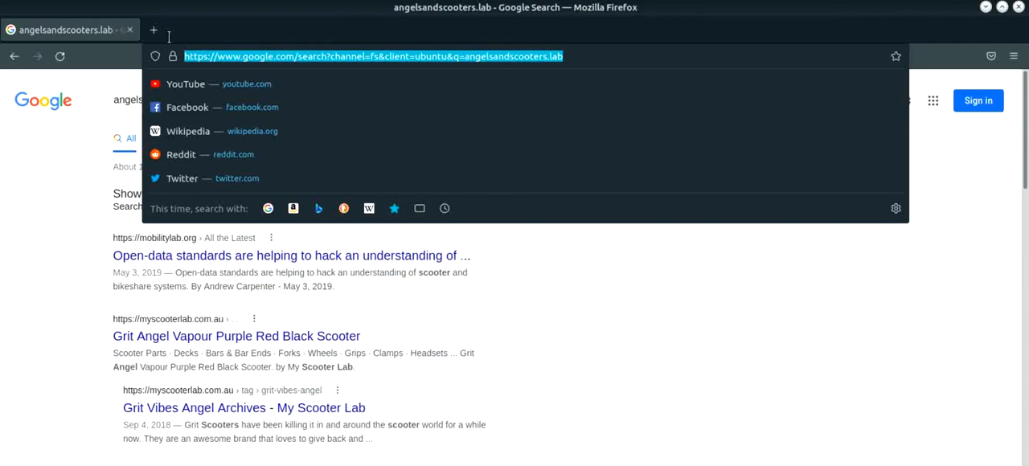
Step: Load angelsscooters.lab and scroll the Apache2 Ubuntu Default 'It works!' page
{"action": "key", "text": "Return"}
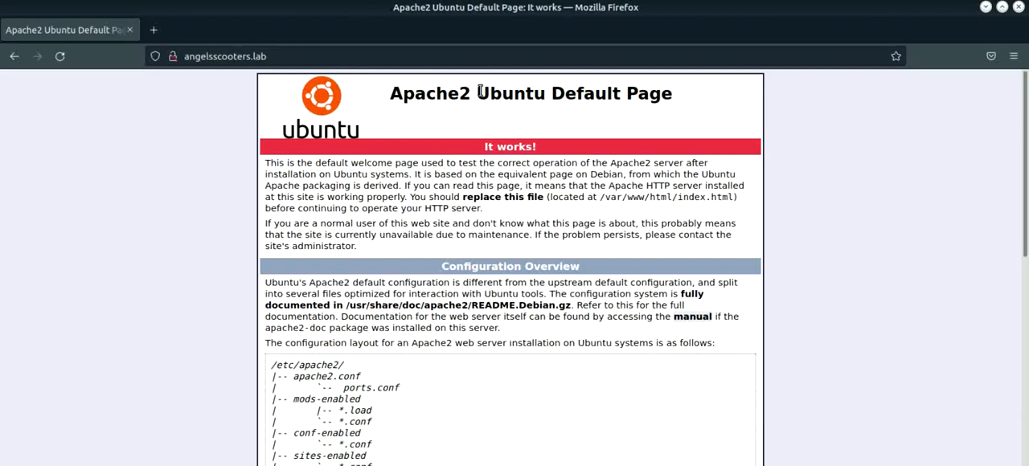
{"action": "mouse_move", "coordinate": [545, 270]}
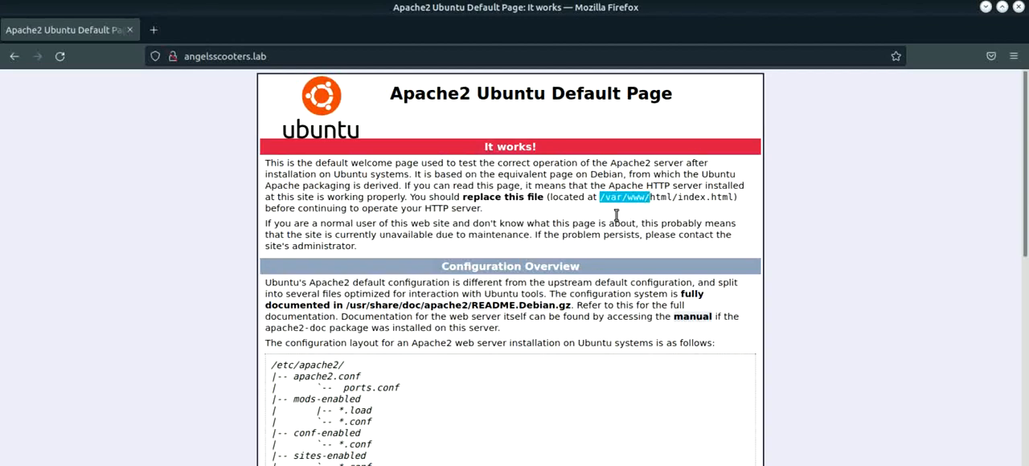
{"action": "mouse_move", "coordinate": [614, 212]}
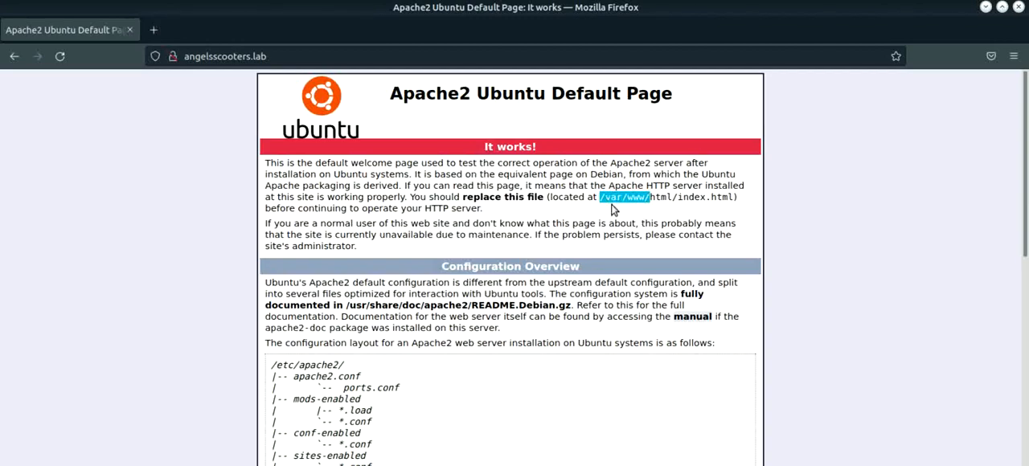
{"action": "mouse_move", "coordinate": [643, 208]}
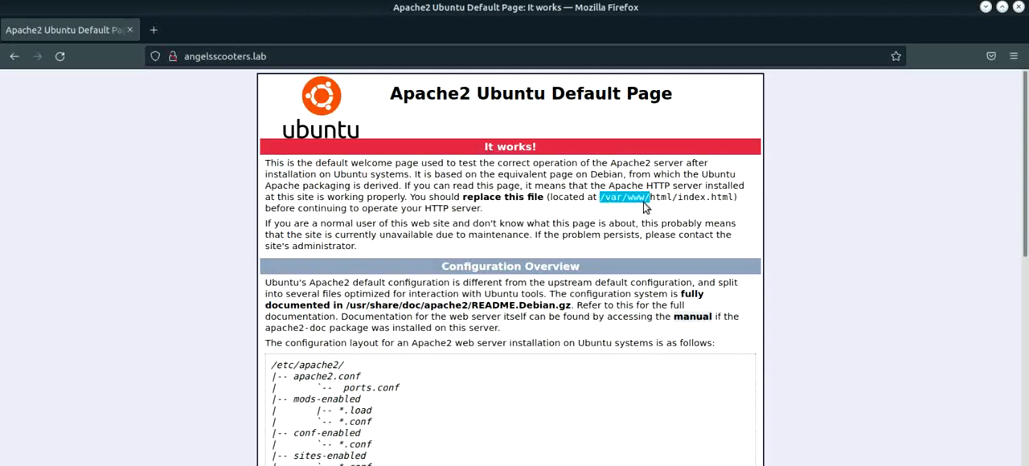
{"action": "mouse_move", "coordinate": [609, 210]}
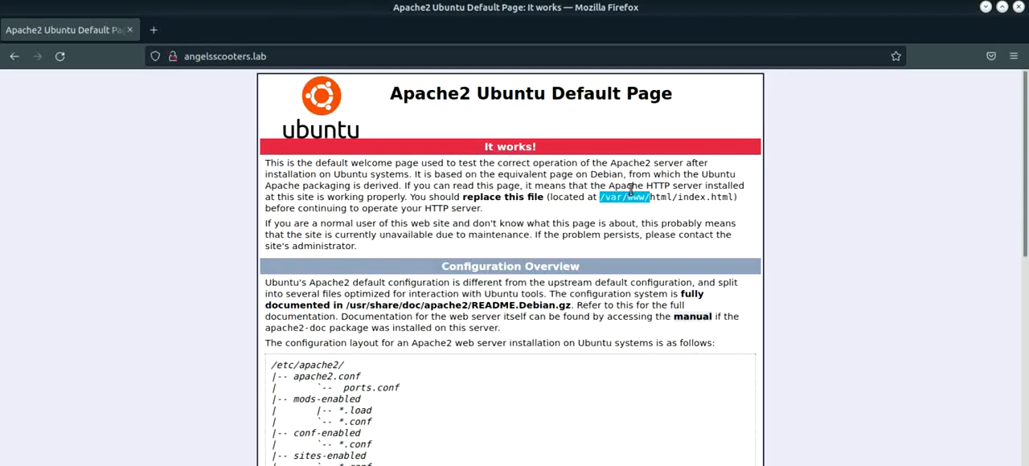
{"action": "mouse_move", "coordinate": [636, 154]}
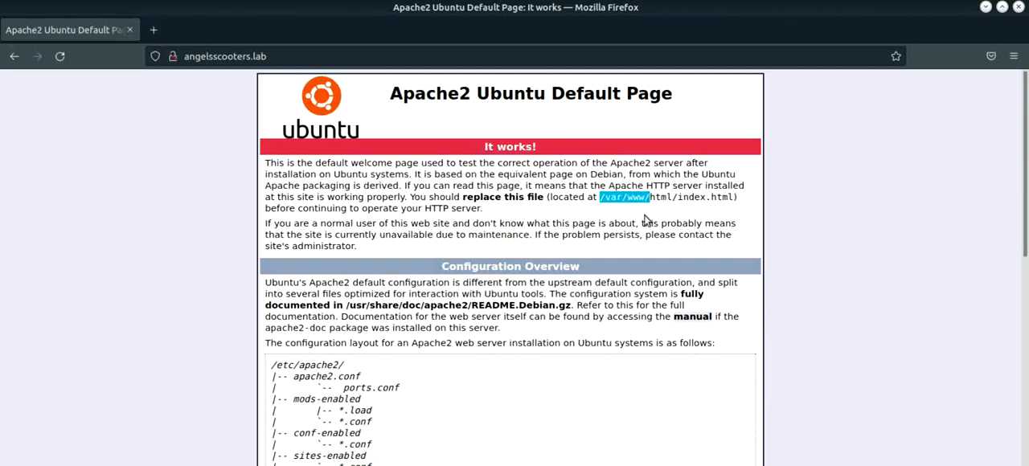
{"action": "mouse_move", "coordinate": [729, 164]}
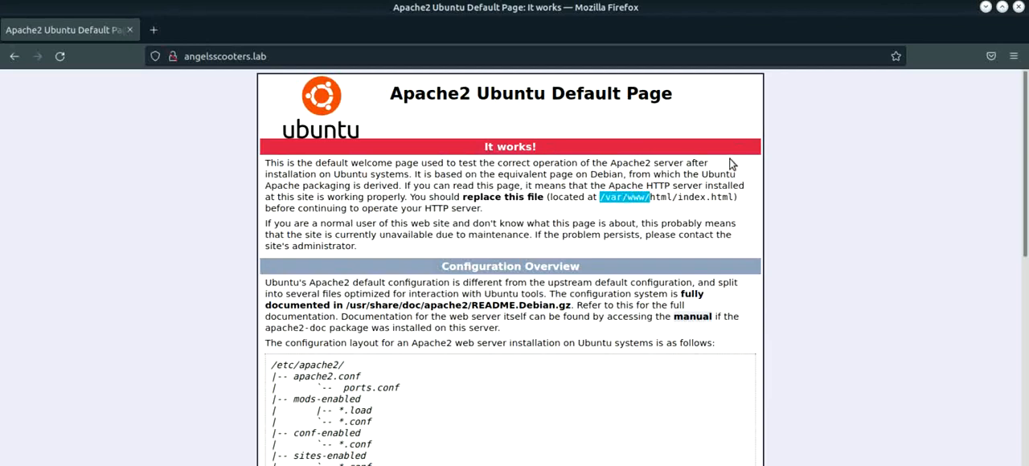
{"action": "scroll", "scroll_direction": "down", "scroll_amount": 3}
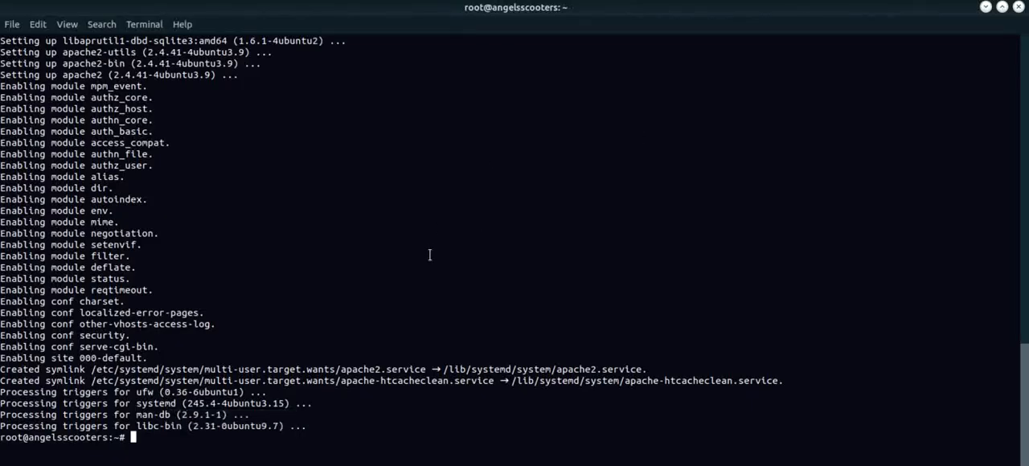
Step: Clear the screen and run 'a2dissite 000-default' to disable Apache's default site
{"action": "type", "text": "clear"}
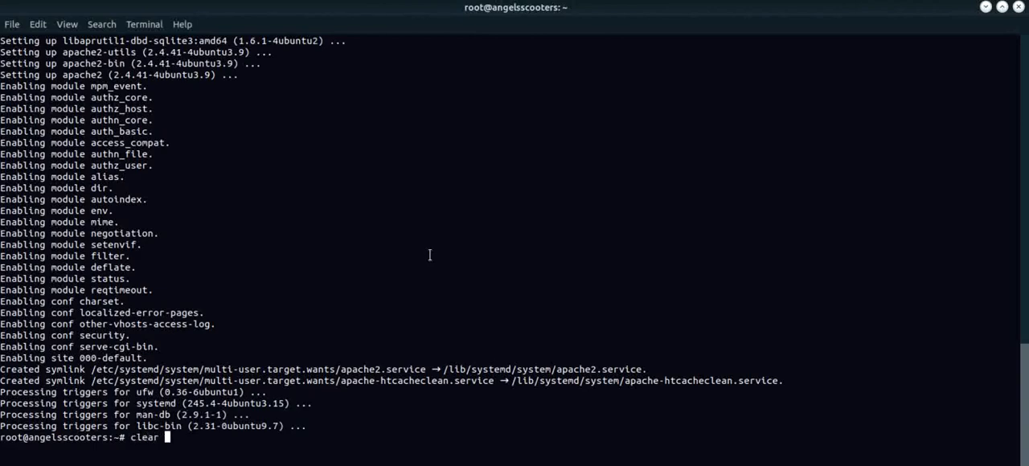
{"action": "key", "text": "Return"}
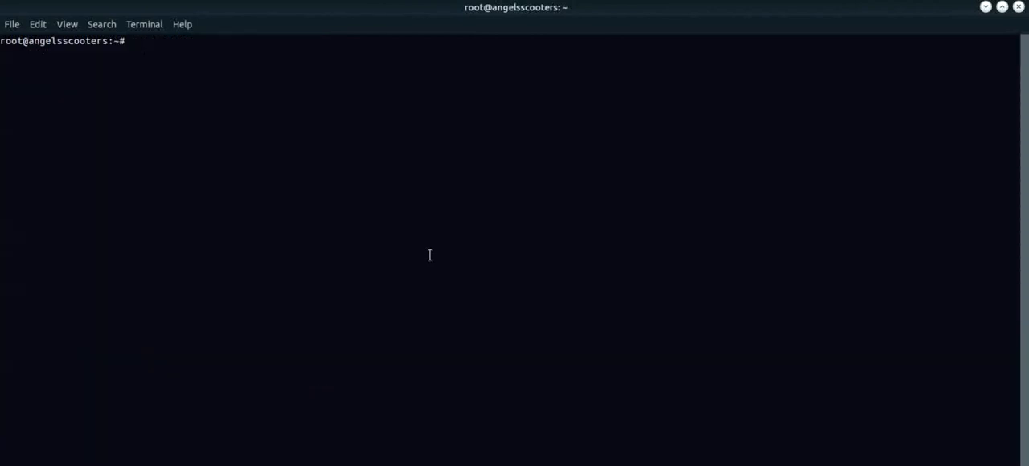
{"action": "type", "text": "a"}
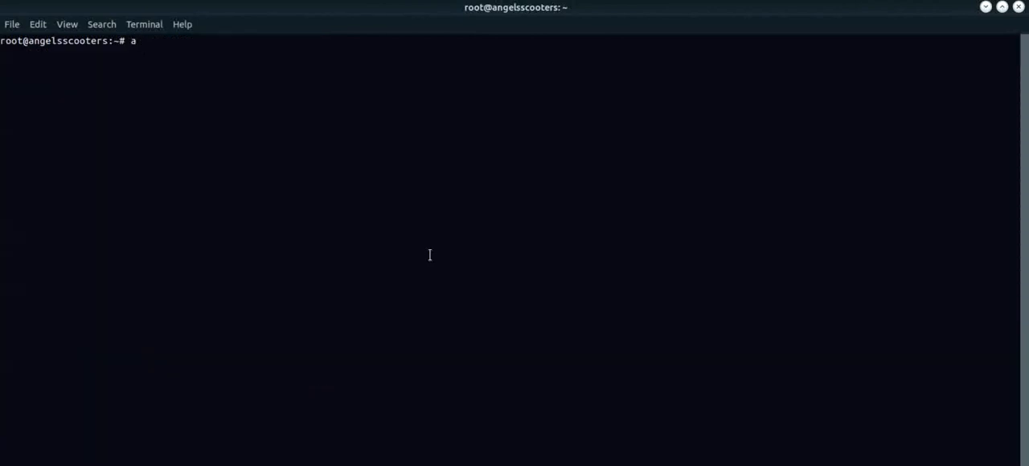
{"action": "type", "text": "2d"}
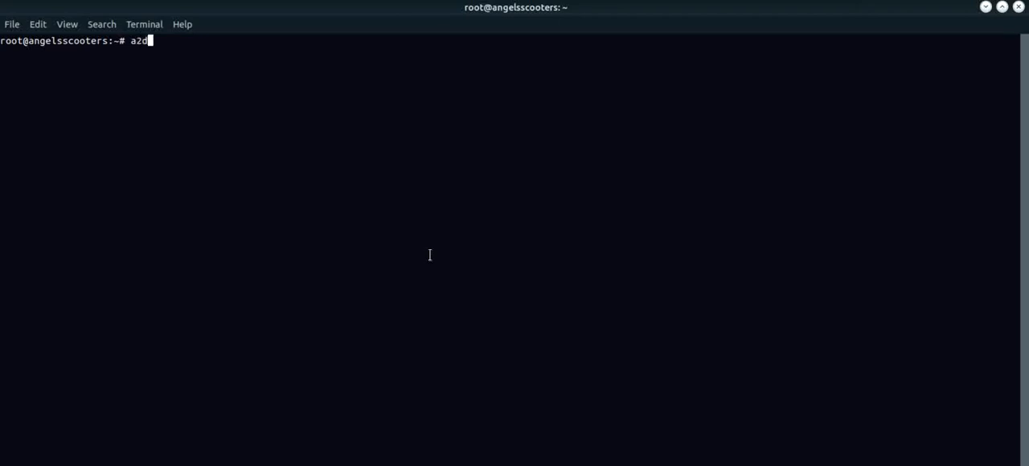
{"action": "type", "text": "iss"}
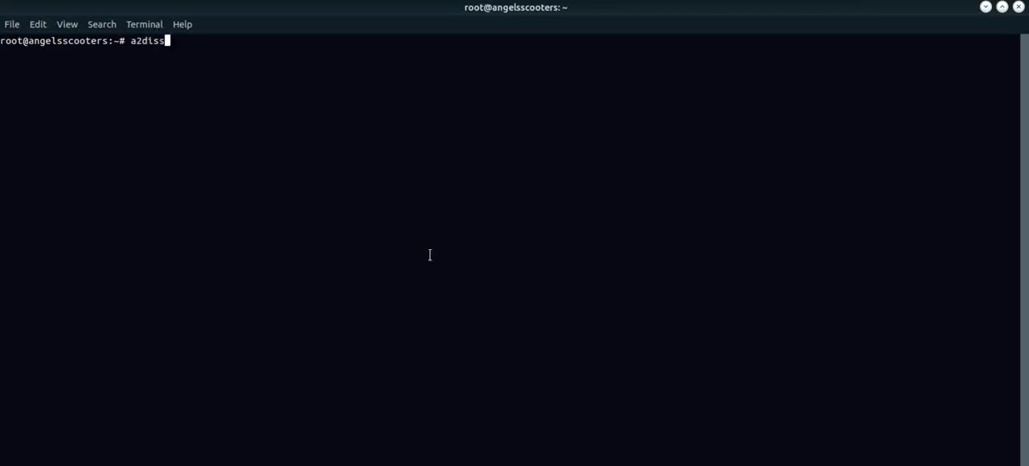
{"action": "type", "text": "ite"}
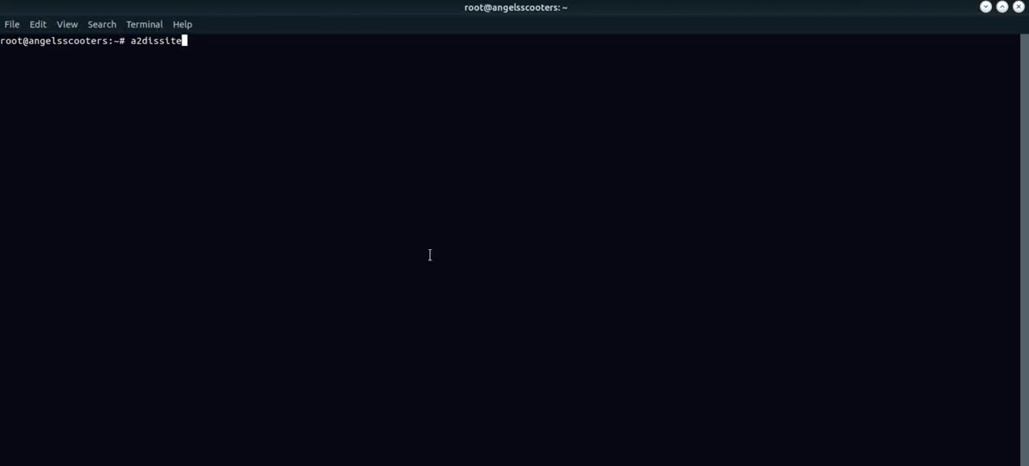
{"action": "type", "text": "000-d"}
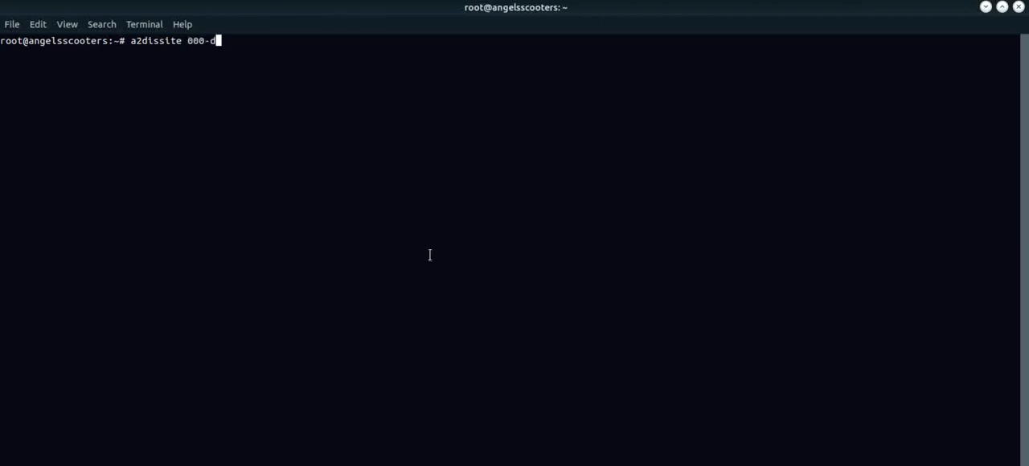
{"action": "type", "text": "efau"}
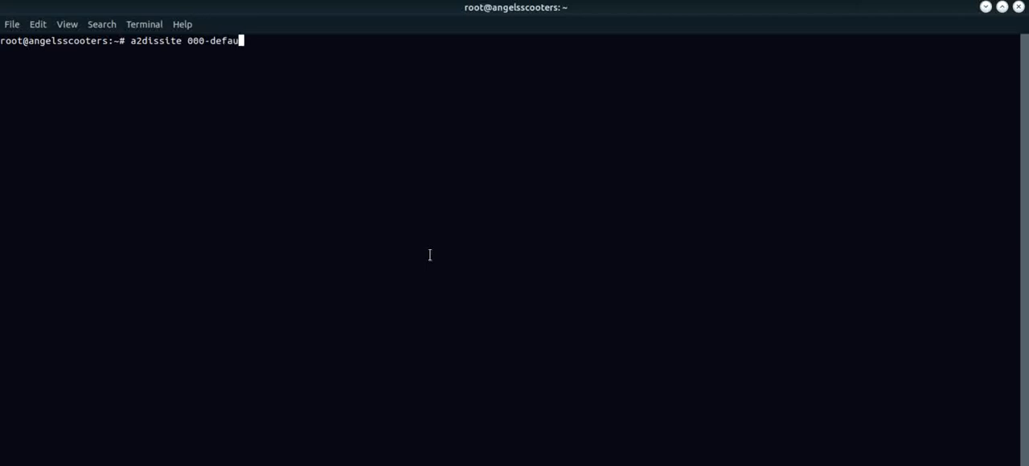
{"action": "type", "text": "lt"}
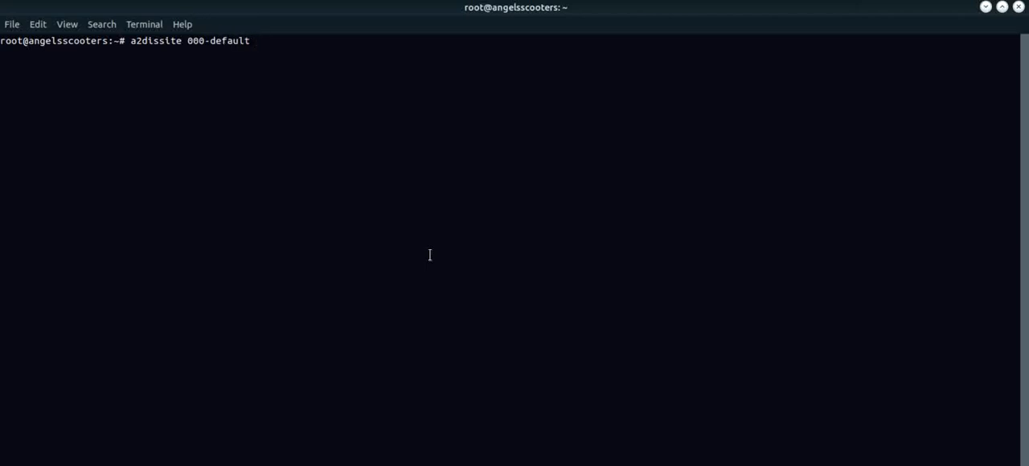
{"action": "key", "text": "Return"}
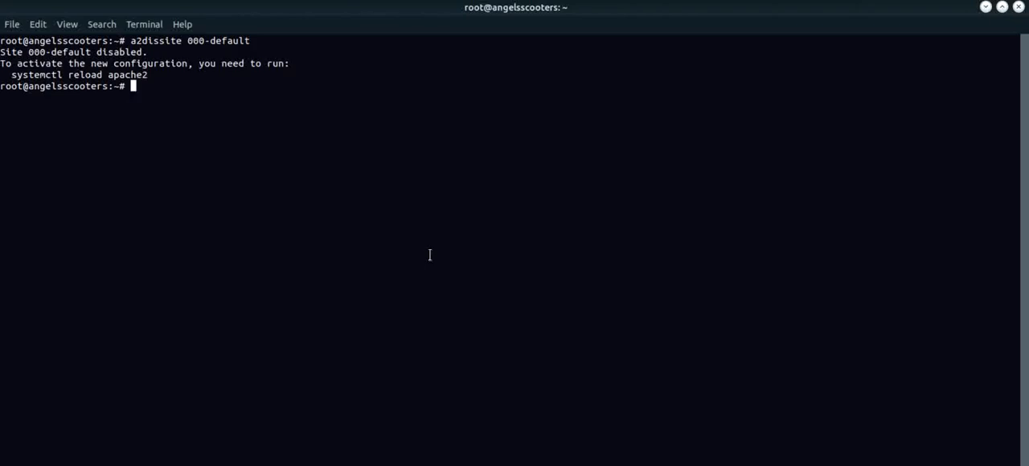
Step: Remove the default web folder with 'rm -r /var/www/html'
{"action": "type", "text": "rm"}
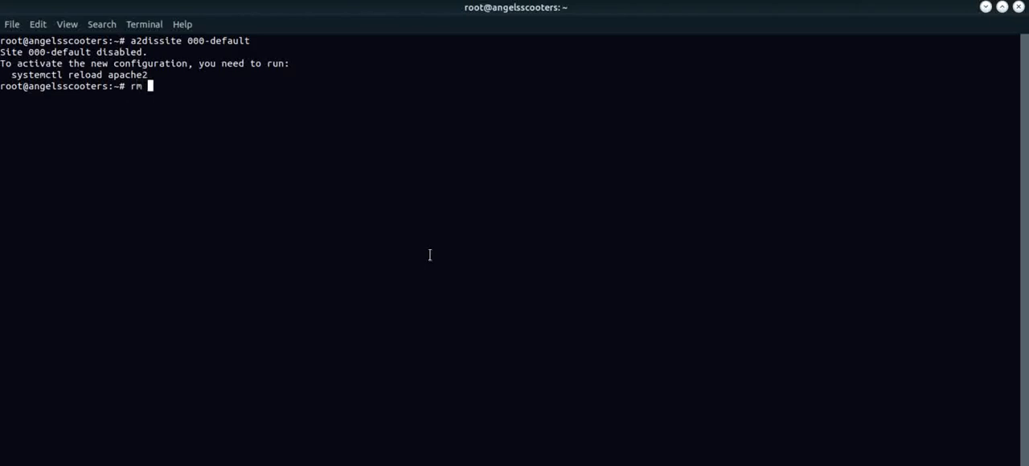
{"action": "type", "text": "-r"}
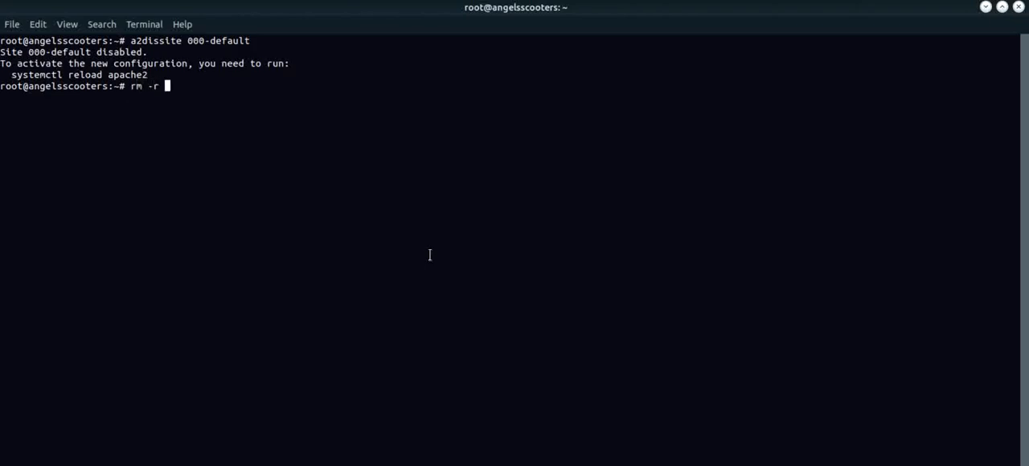
{"action": "type", "text": "/var"}
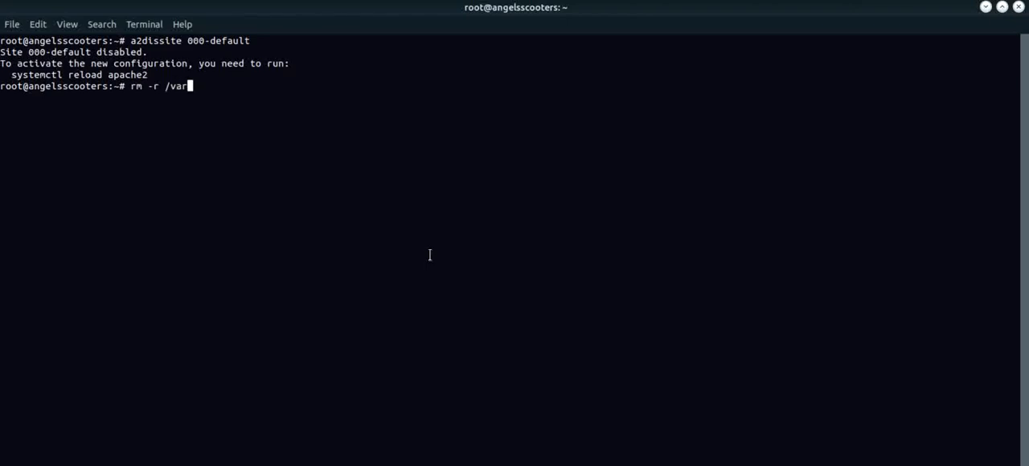
{"action": "type", "text": "/www"}
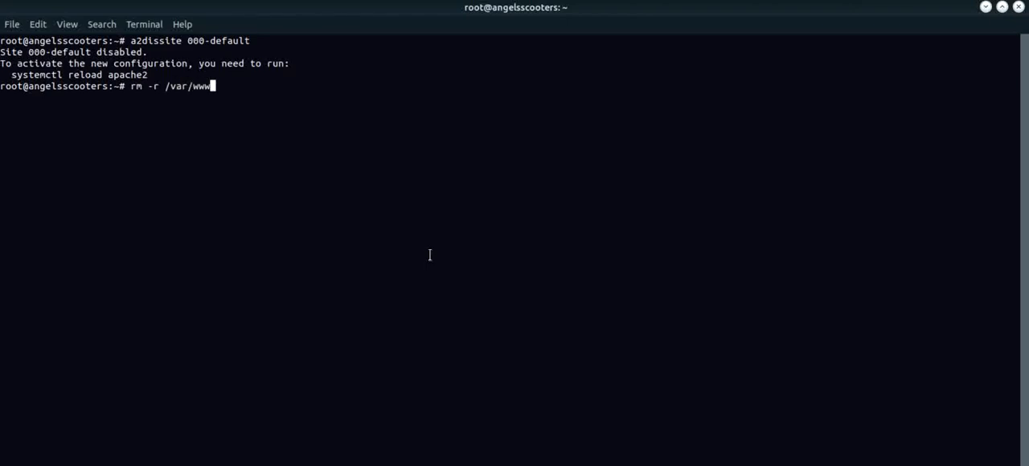
{"action": "type", "text": "ht"}
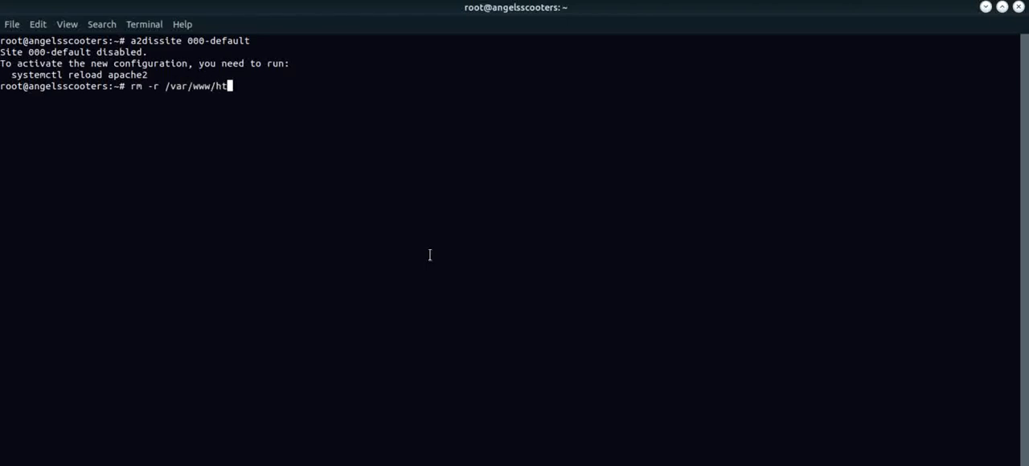
{"action": "type", "text": "ml"}
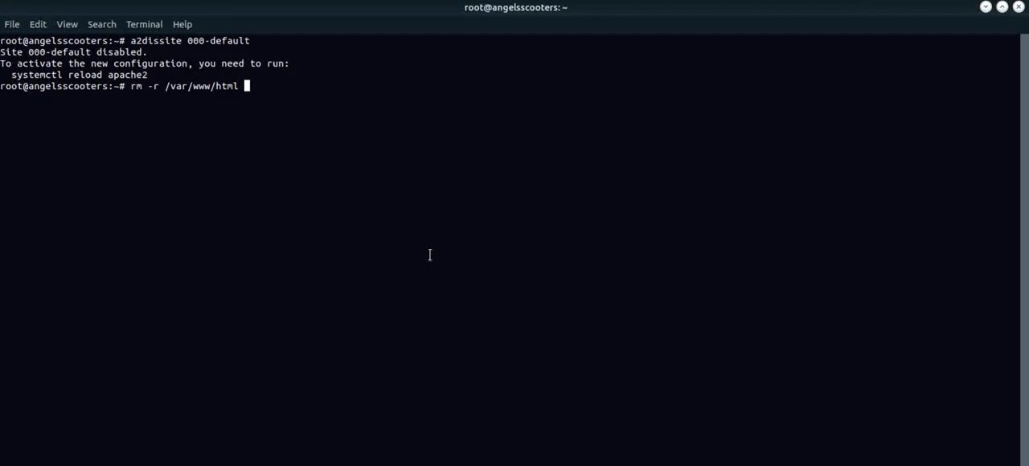
{"action": "key", "text": "Return"}
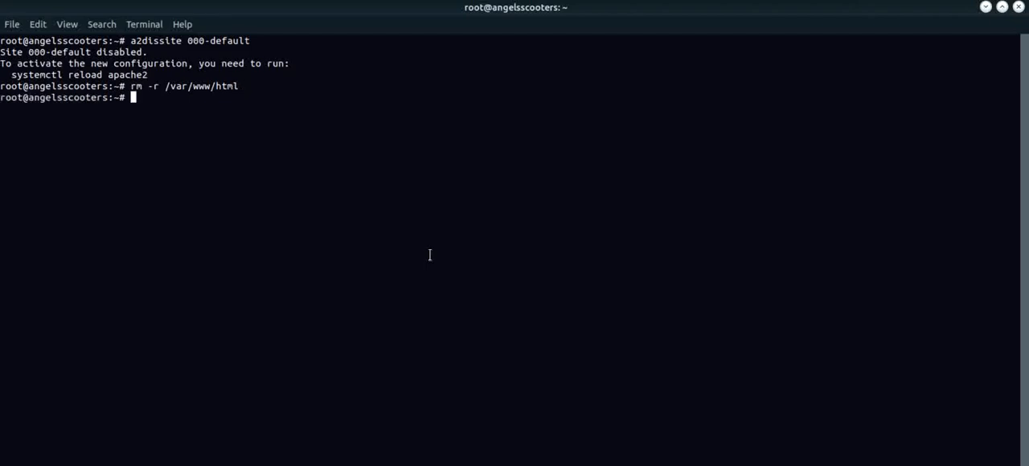
Step: Run 'systemctl reload apache2' so the disabled default site takes effect
{"action": "type", "text": "syst"}
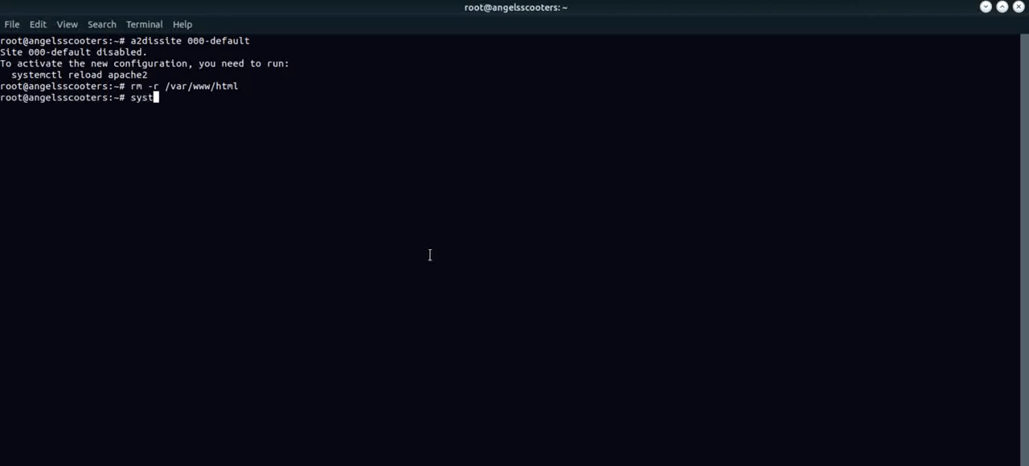
{"action": "type", "text": "emctl"}
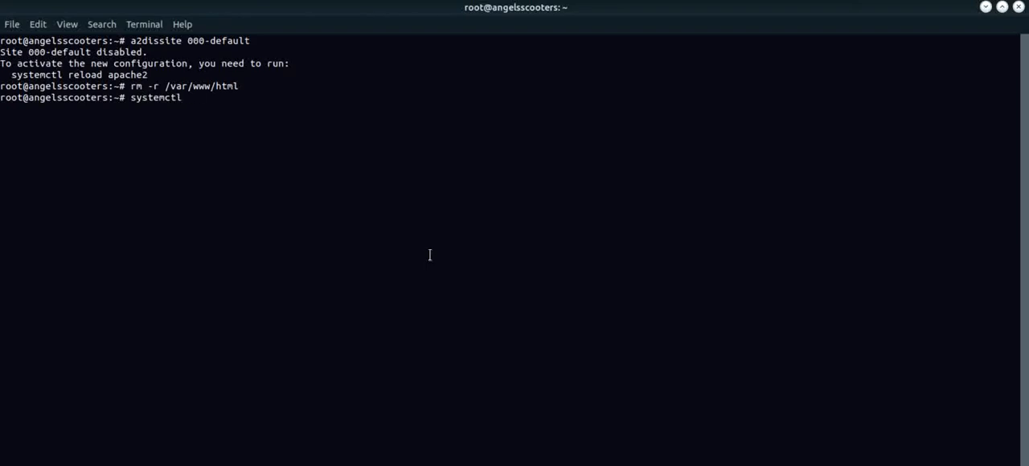
{"action": "type", "text": "reload"}
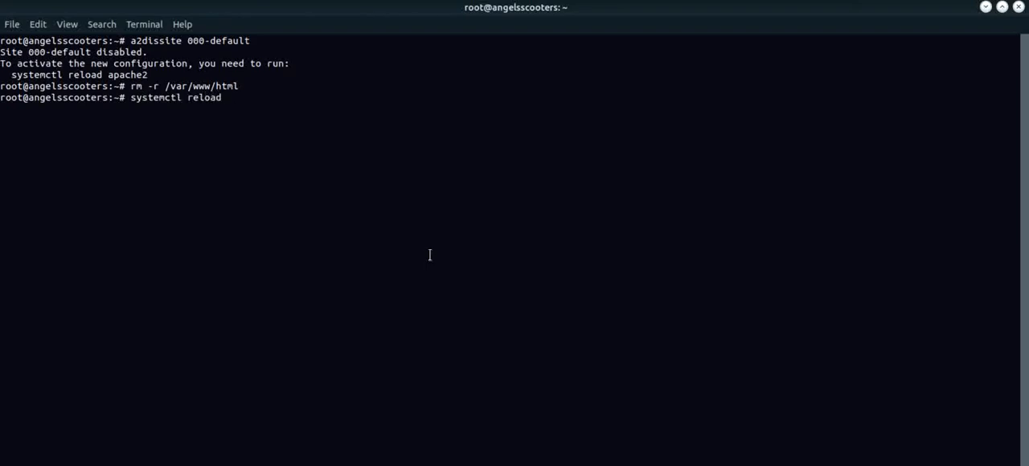
{"action": "type", "text": "apache2"}
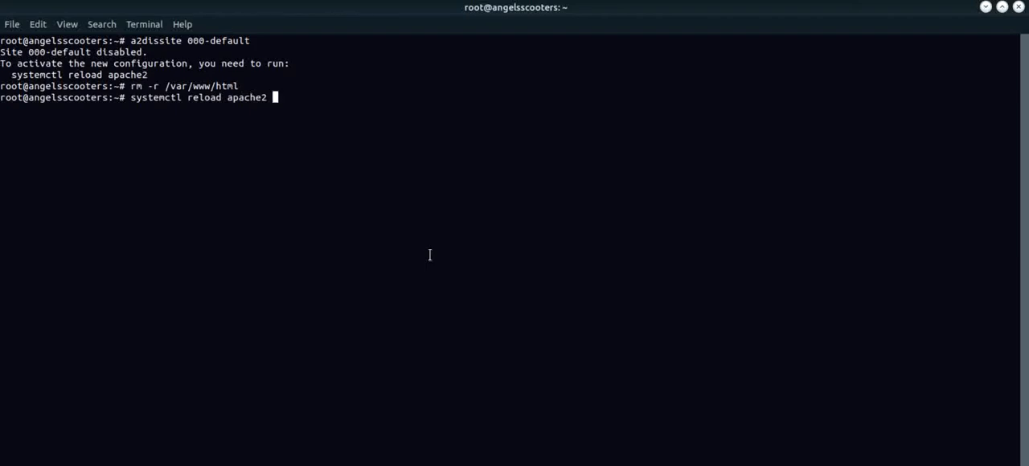
{"action": "key", "text": "Return"}
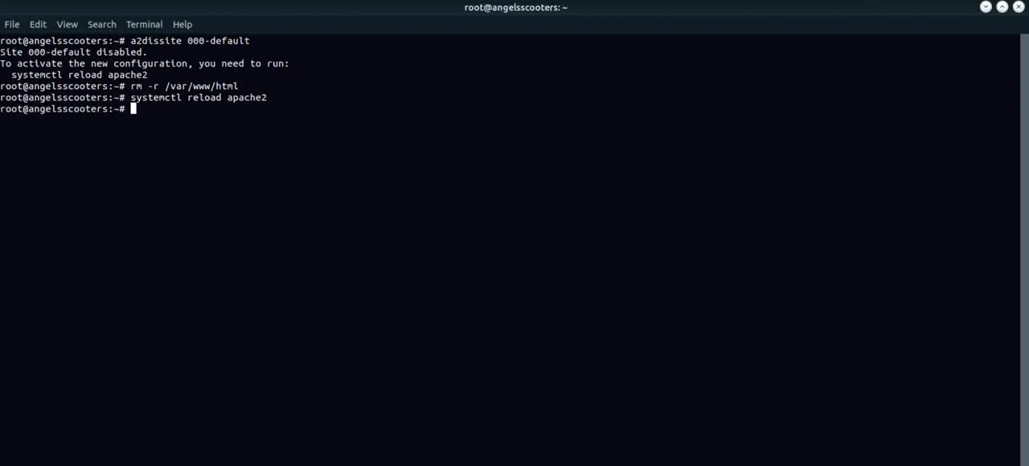
{"action": "mouse_move", "coordinate": [403, 139]}
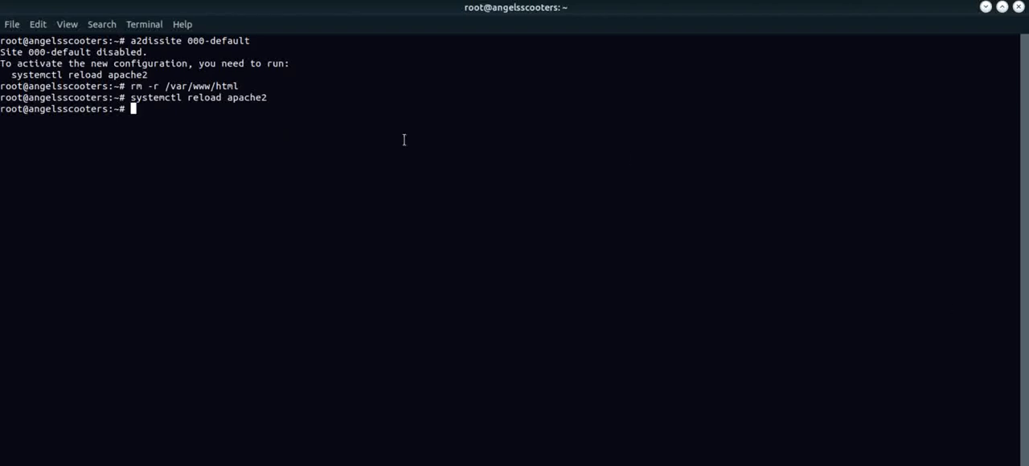
Step: Paste and run the command creating the /var/www/angelsscooters.lab directory
{"action": "right_click", "coordinate": [243, 128]}
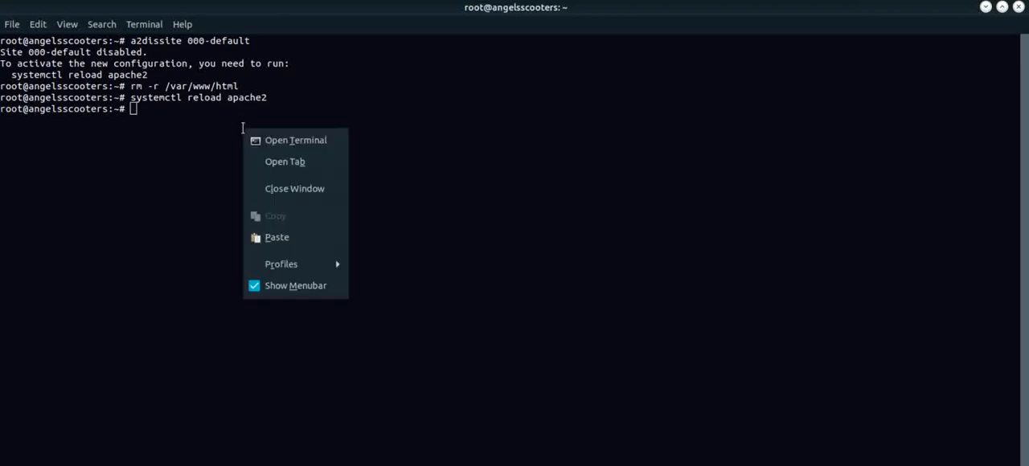
{"action": "left_click", "coordinate": [276, 236]}
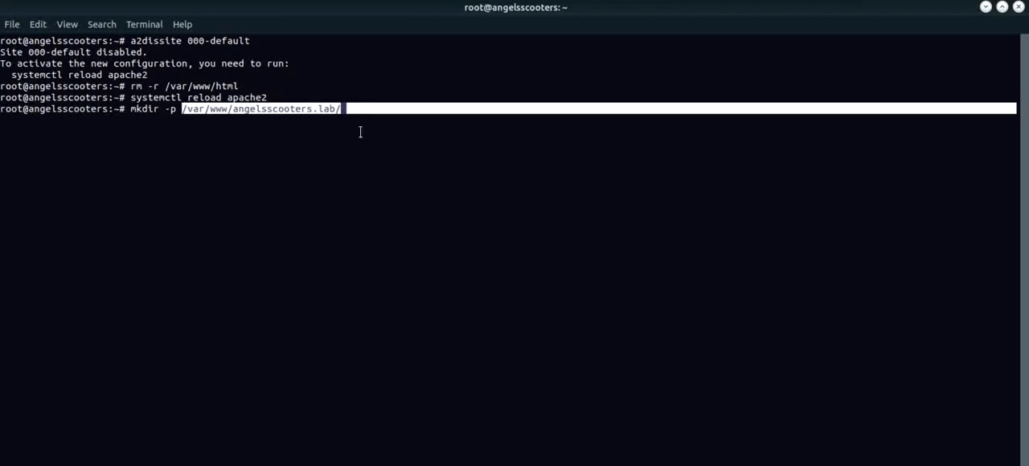
{"action": "key", "text": "Return"}
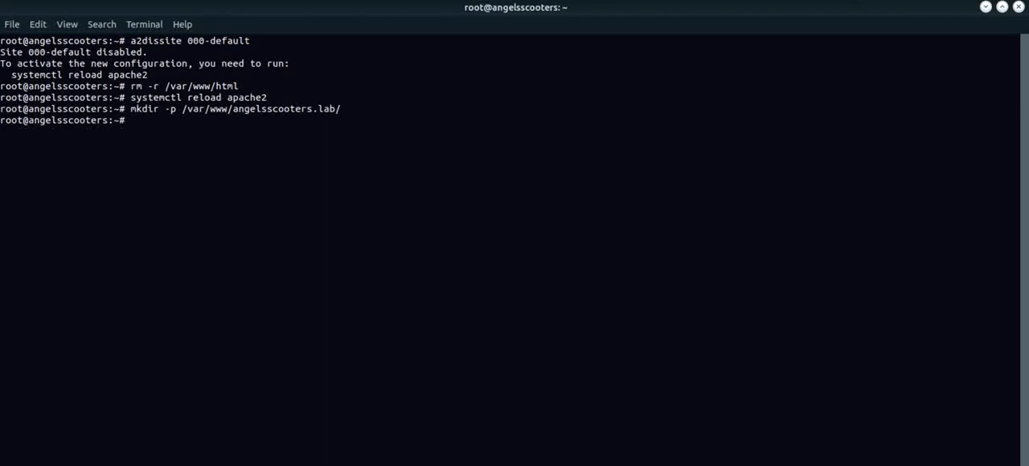
{"action": "mouse_move", "coordinate": [609, 109]}
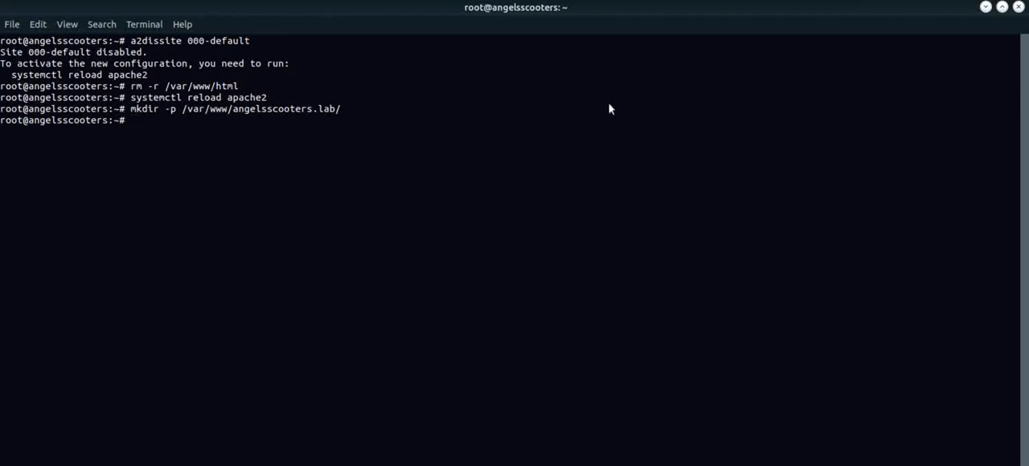
{"action": "right_click", "coordinate": [259, 233]}
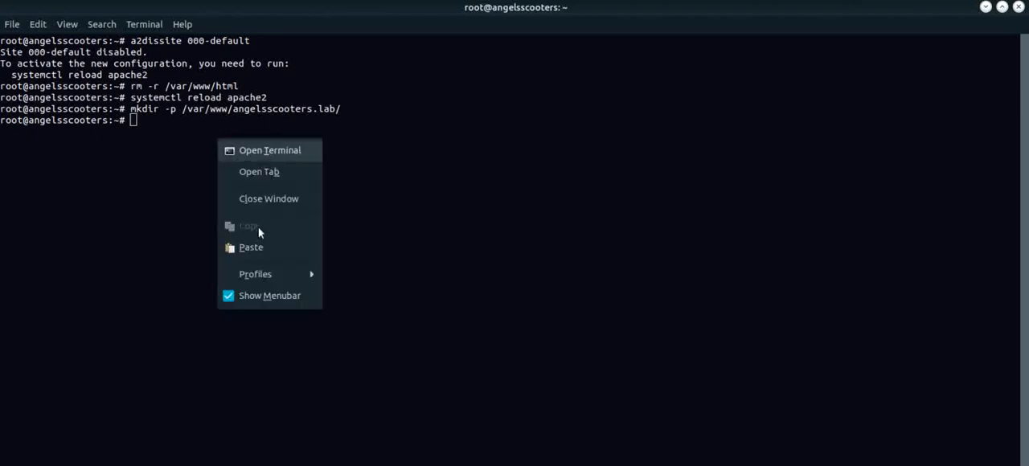
{"action": "left_click", "coordinate": [250, 247]}
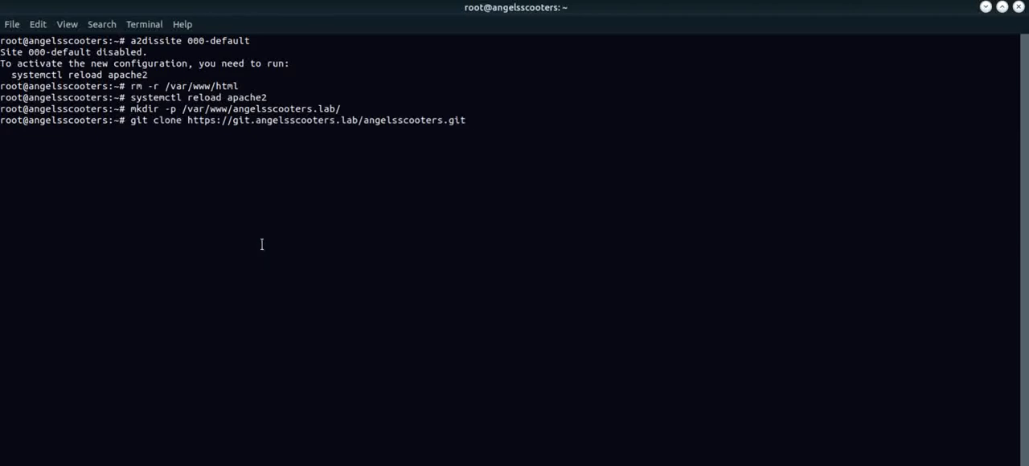
{"action": "key", "text": "Return"}
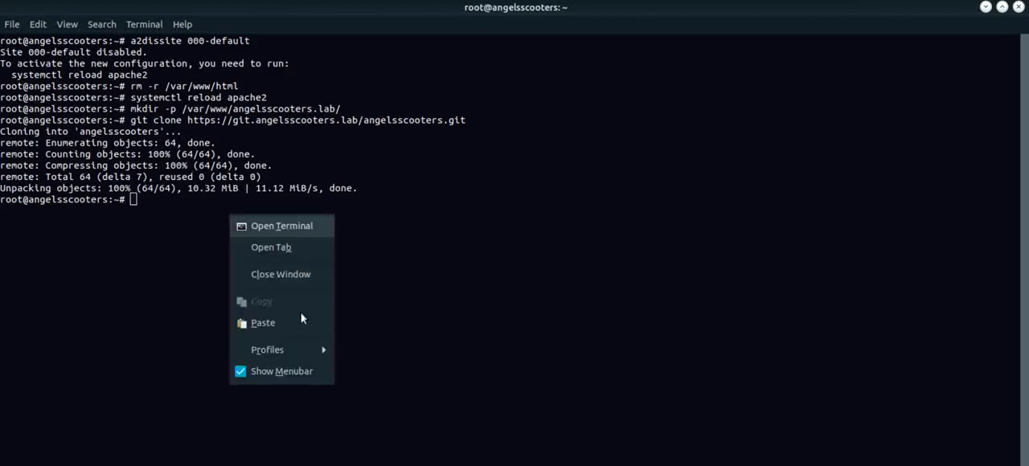
Step: Copy angelsscooters/* into /var/www/angelsscooters.lab and chown it recursively to www-data:www-data
{"action": "left_click", "coordinate": [263, 321]}
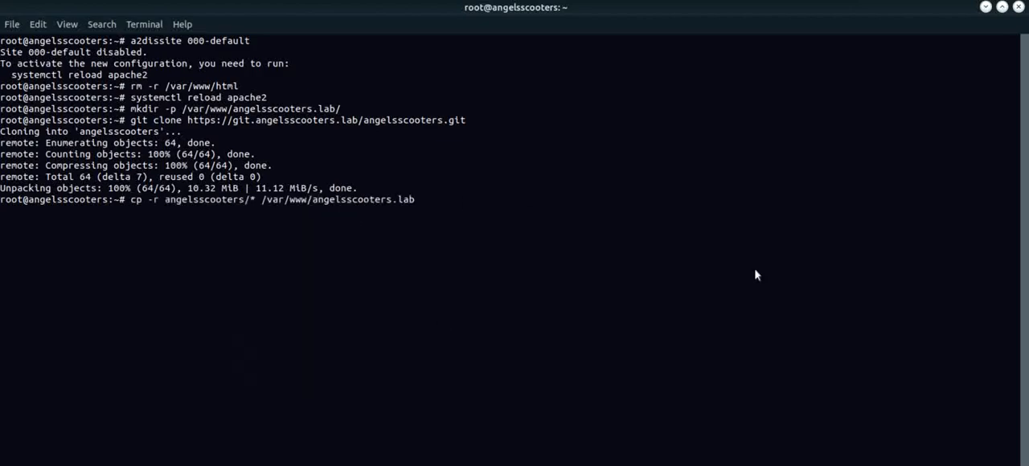
{"action": "key", "text": "Return"}
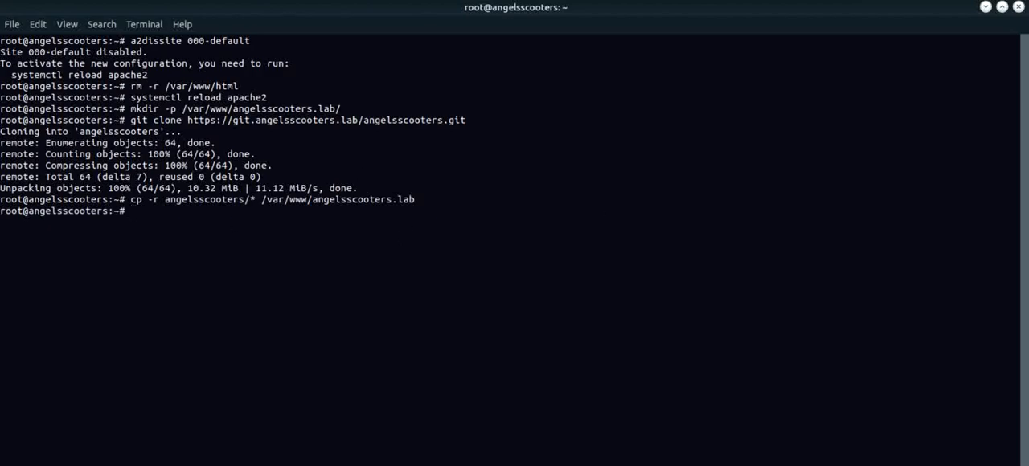
{"action": "mouse_move", "coordinate": [552, 233]}
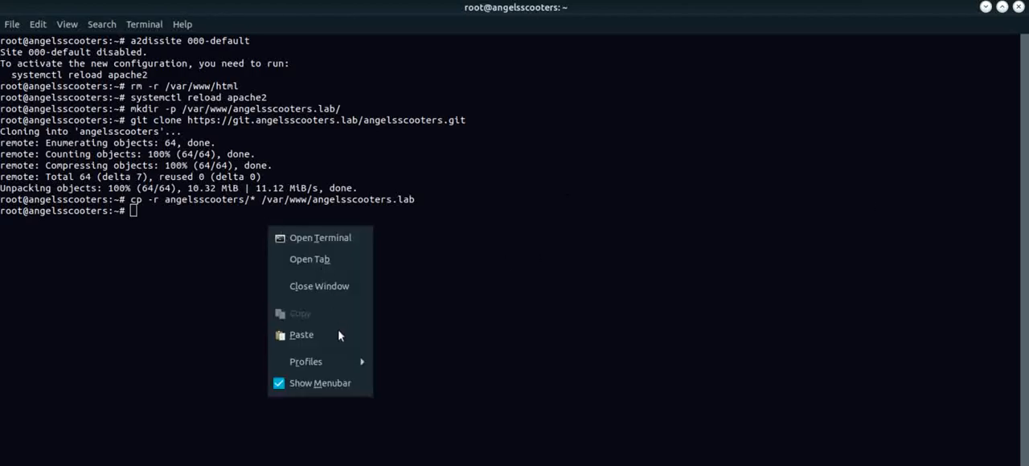
{"action": "left_click", "coordinate": [302, 335]}
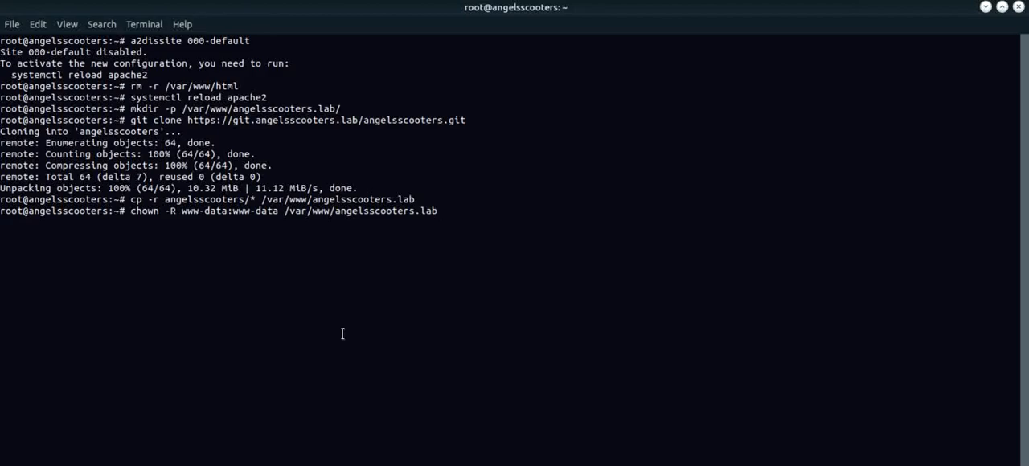
{"action": "key", "text": "Return"}
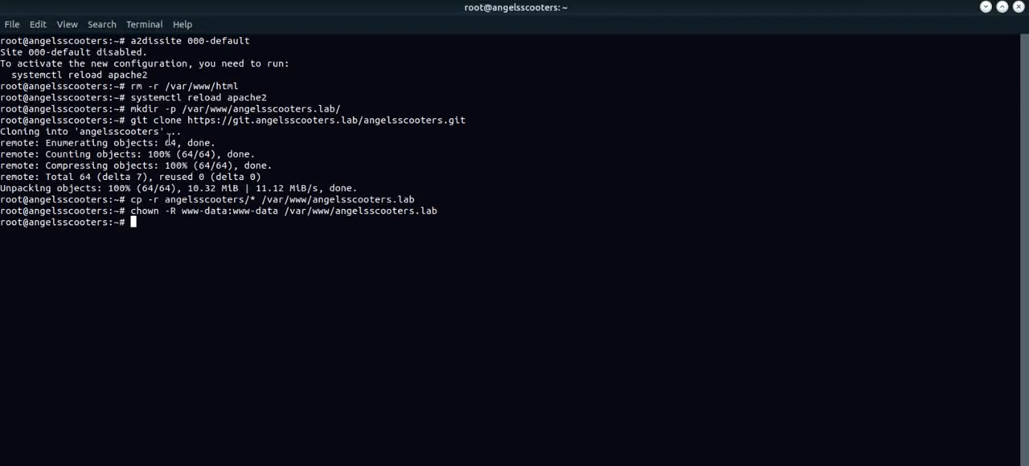
{"action": "mouse_move", "coordinate": [177, 245]}
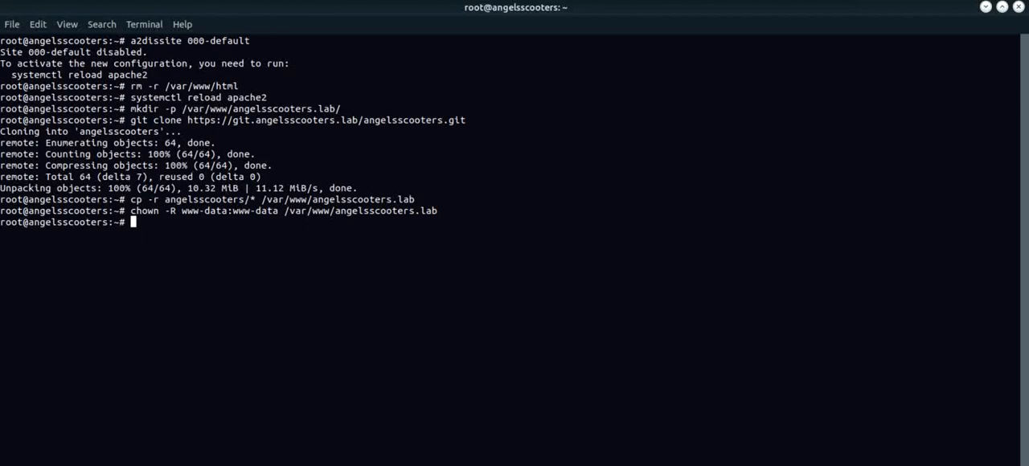
{"action": "mouse_move", "coordinate": [177, 233]}
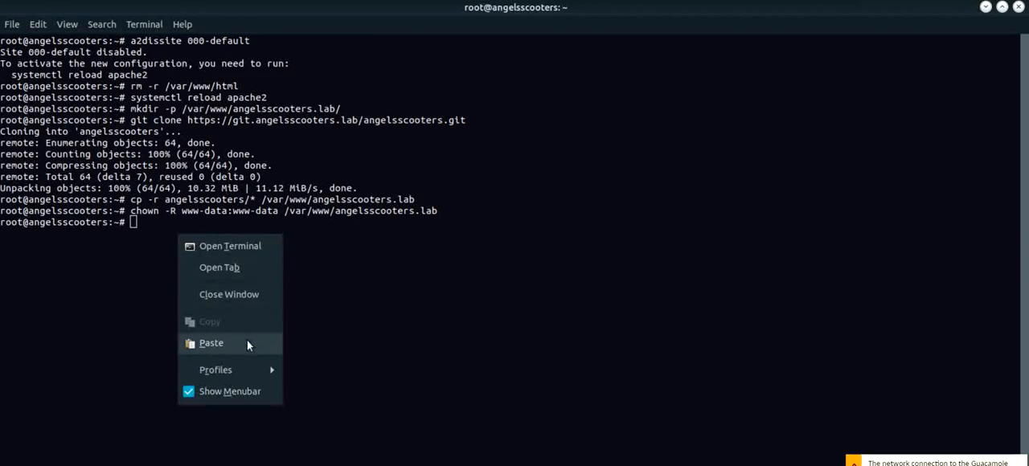
Step: Copy 000-default.conf to angelsscooters.lab.conf in /etc/apache2/sites-available
{"action": "left_click", "coordinate": [210, 342]}
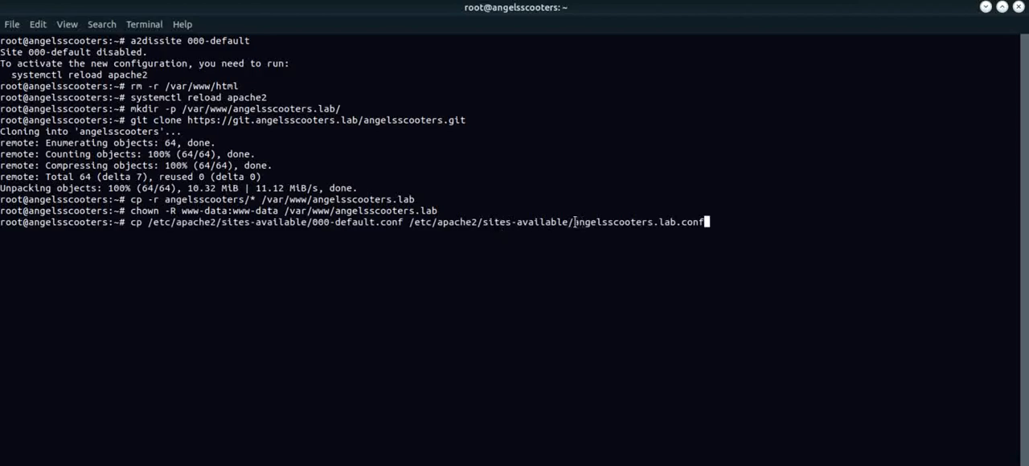
{"action": "double_click", "coordinate": [612, 221]}
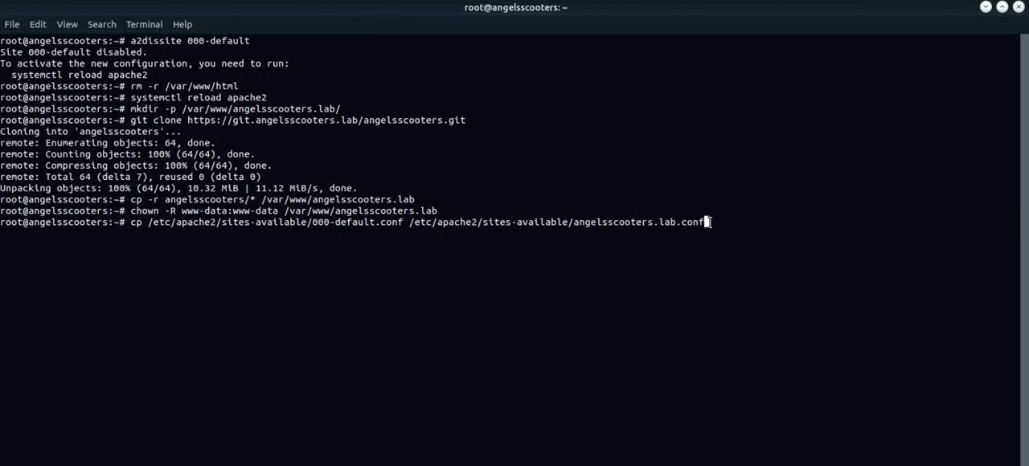
{"action": "key", "text": "Return"}
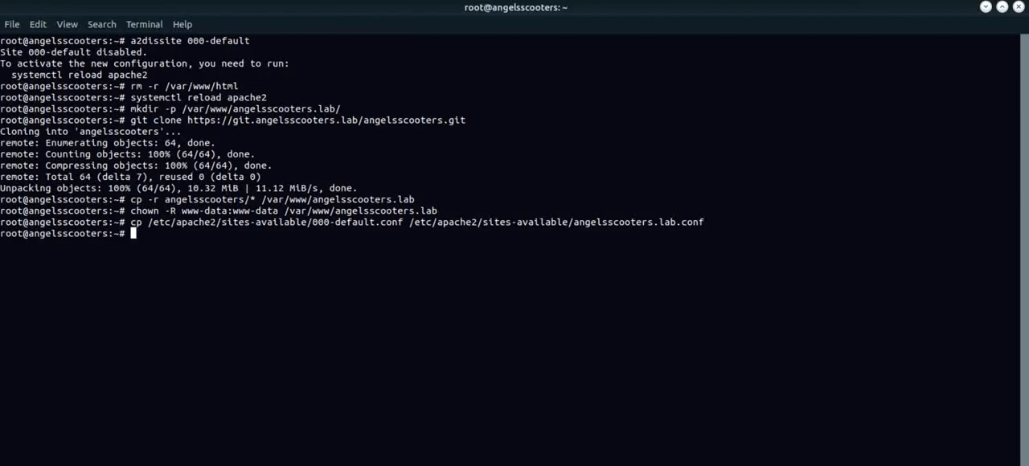
{"action": "mouse_move", "coordinate": [199, 247]}
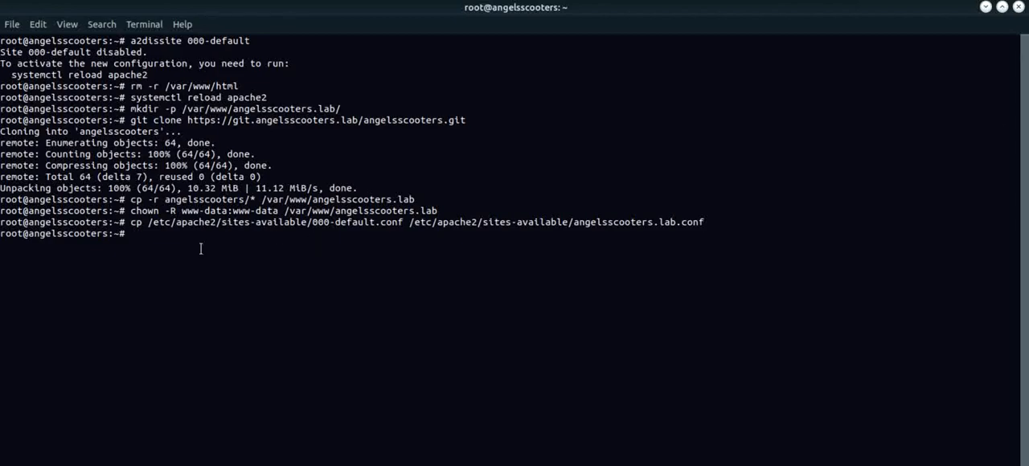
{"action": "type", "text": "vi"}
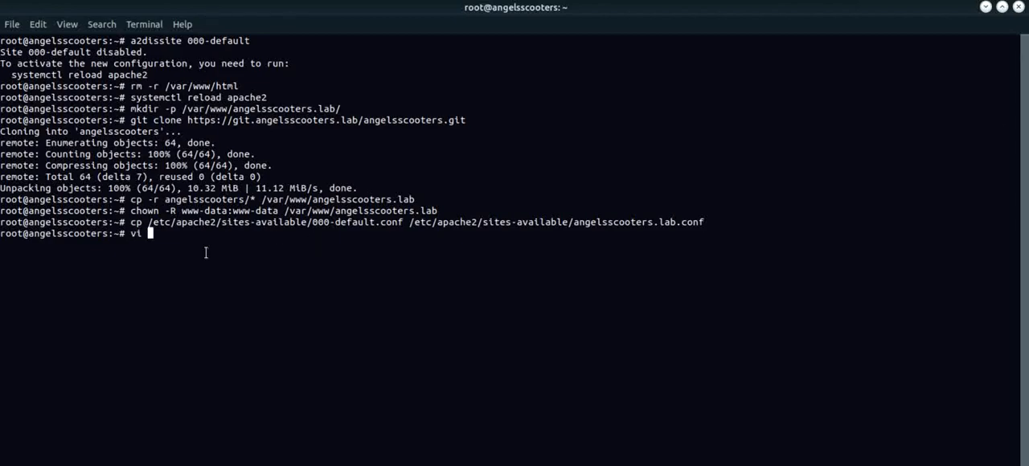
Step: Open angelsscooters.lab.conf in vi and enter insert mode near the ServerName line
{"action": "right_click", "coordinate": [206, 254]}
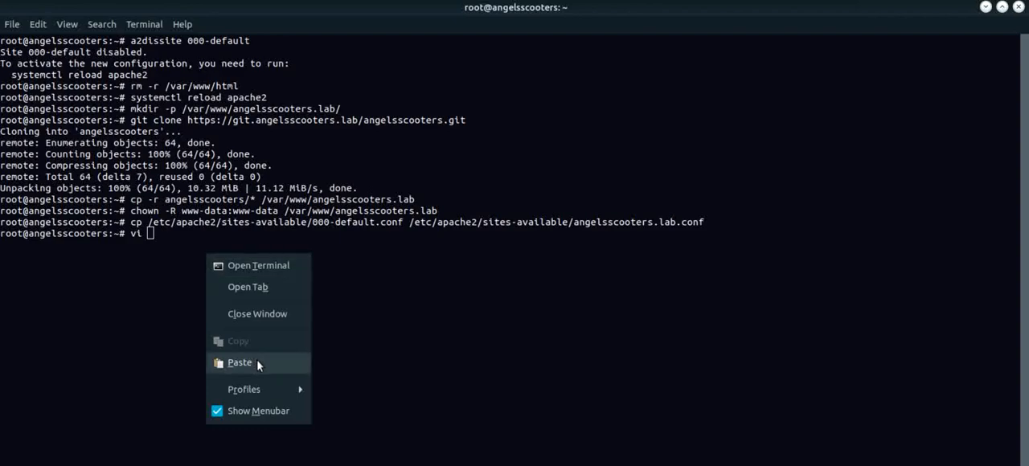
{"action": "left_click", "coordinate": [240, 364]}
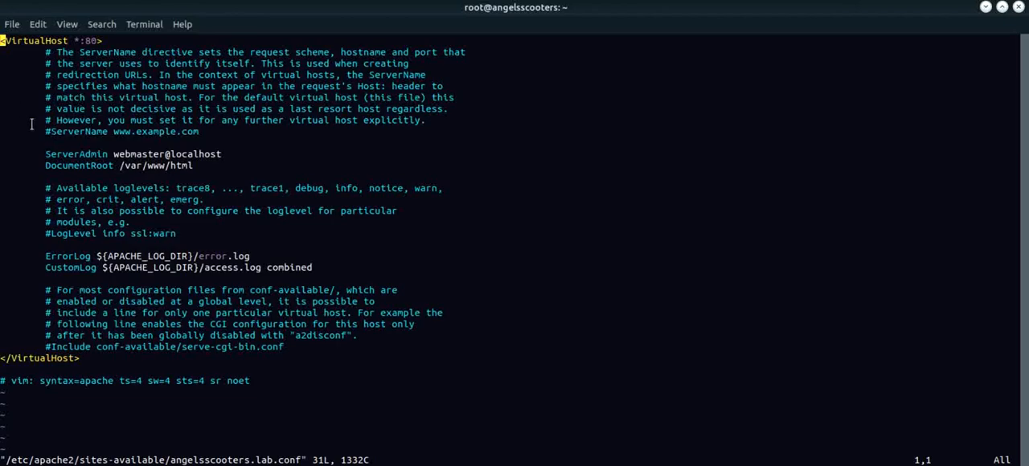
{"action": "key", "text": "i"}
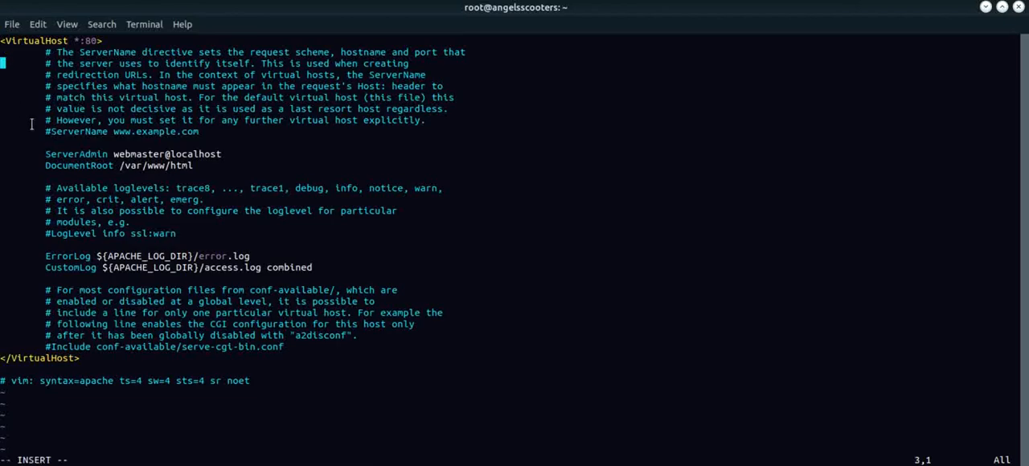
{"action": "key", "text": "Down"}
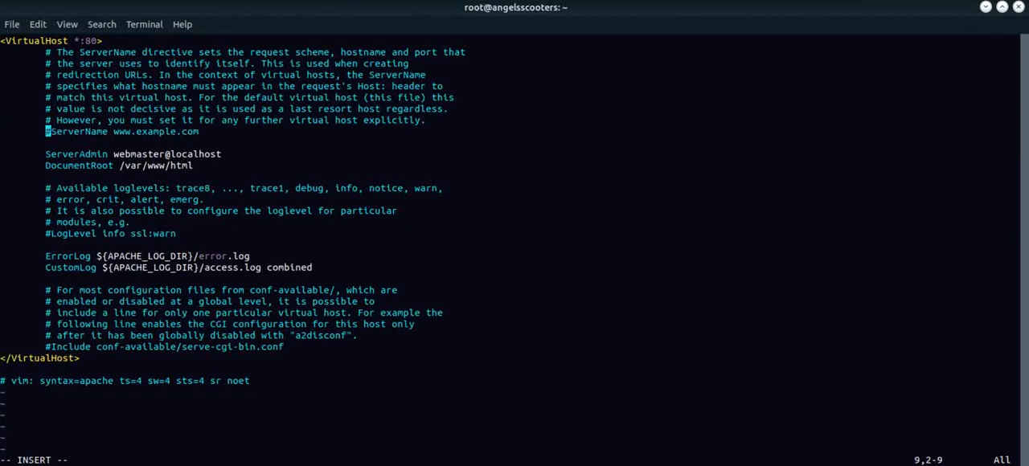
{"action": "mouse_move", "coordinate": [756, 176]}
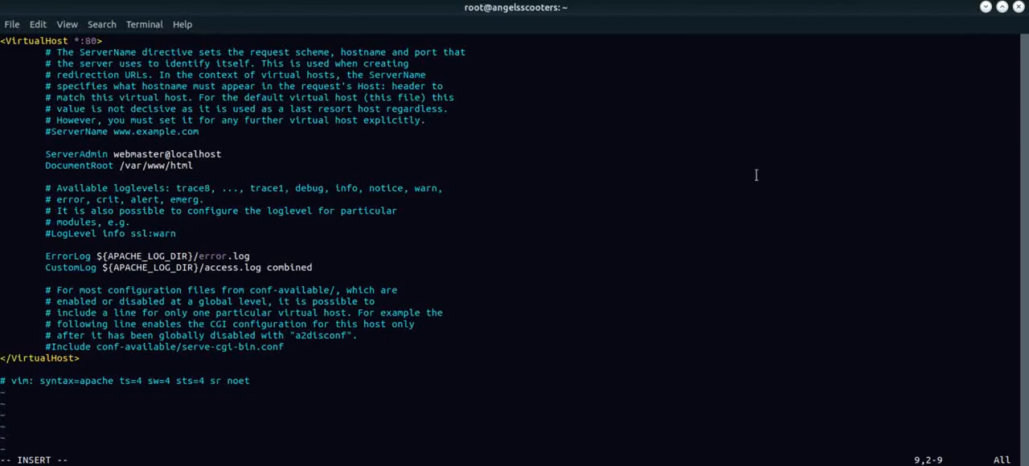
{"action": "mouse_move", "coordinate": [49, 141]}
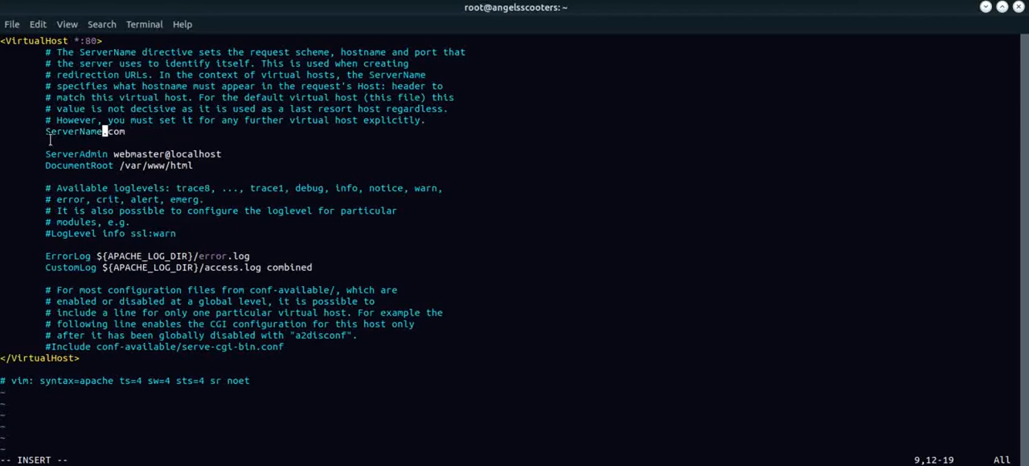
Step: Replace the example ServerName value with angelsscooters.lab
{"action": "key", "text": "BackSpace"}
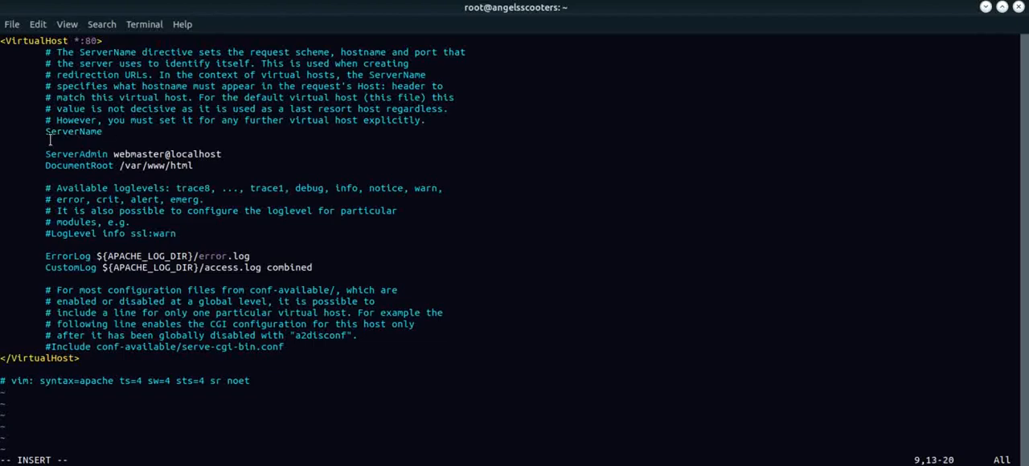
{"action": "type", "text": "angel"}
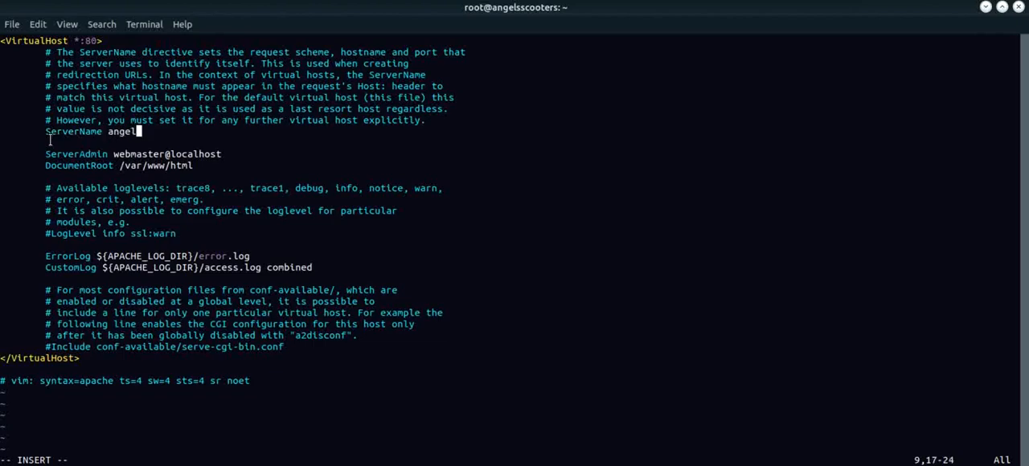
{"action": "type", "text": "scoot"}
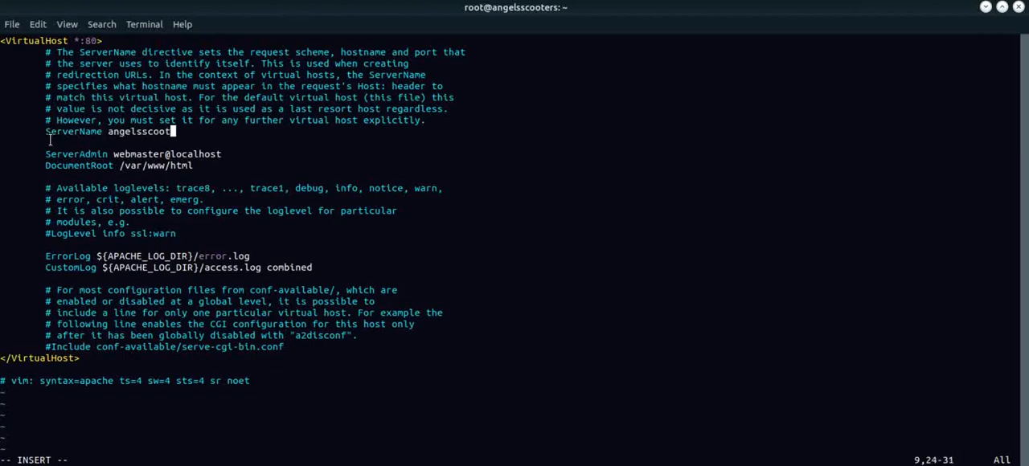
{"action": "type", "text": "ers;"}
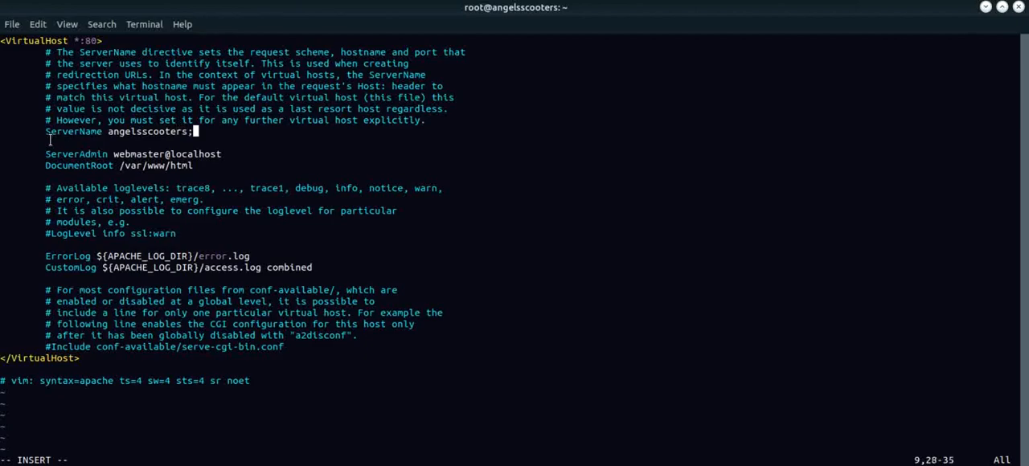
{"action": "key", "text": "BackSpace"}
{"action": "type", "text": ".la"}
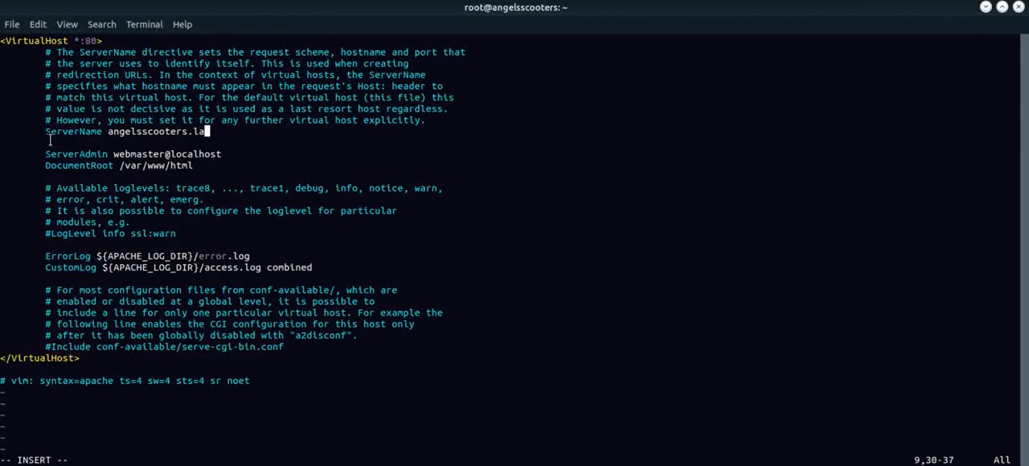
{"action": "type", "text": "b"}
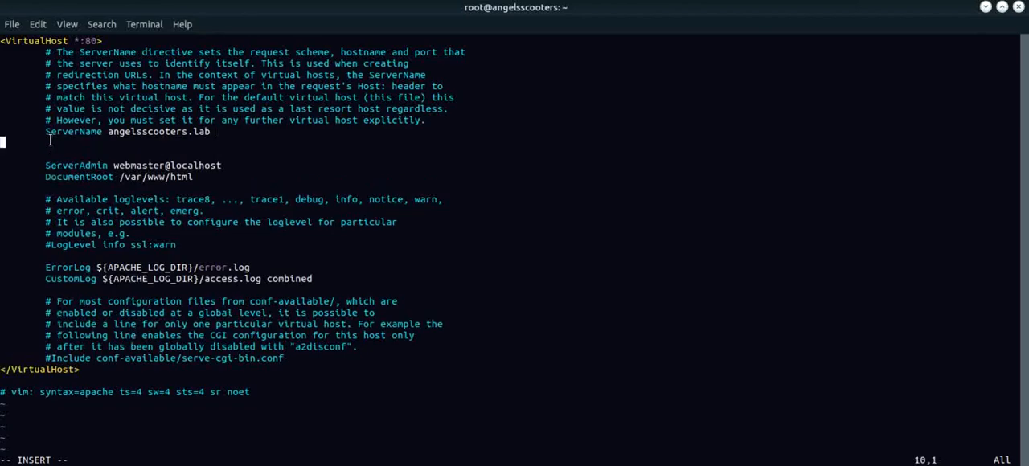
Step: Edit the DocumentRoot path to /var/www/angelsscooters.lab in vi and prepare :wq! to save
{"action": "key", "text": "Down"}
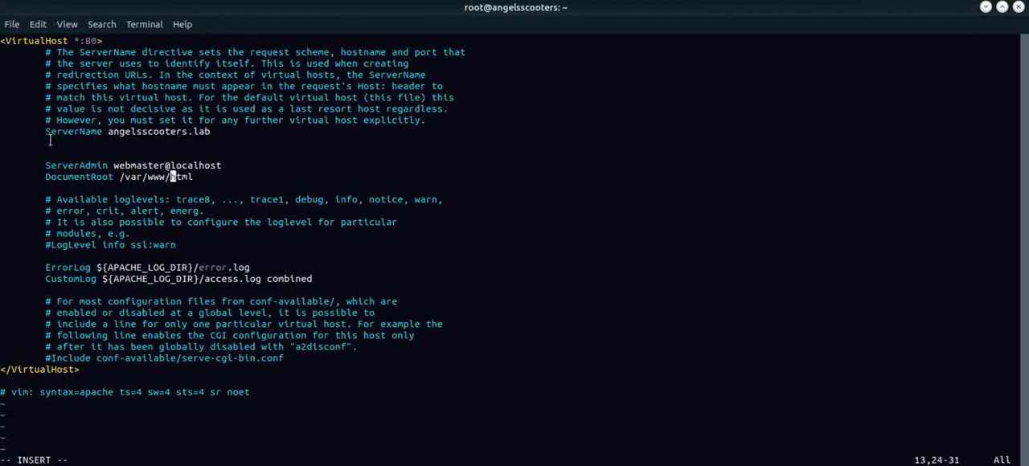
{"action": "key", "text": "Right"}
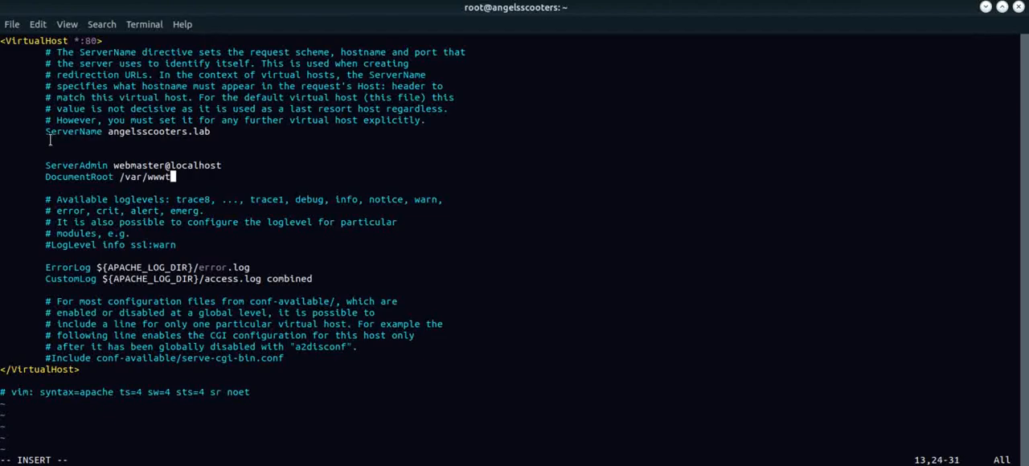
{"action": "key", "text": "BackSpace"}
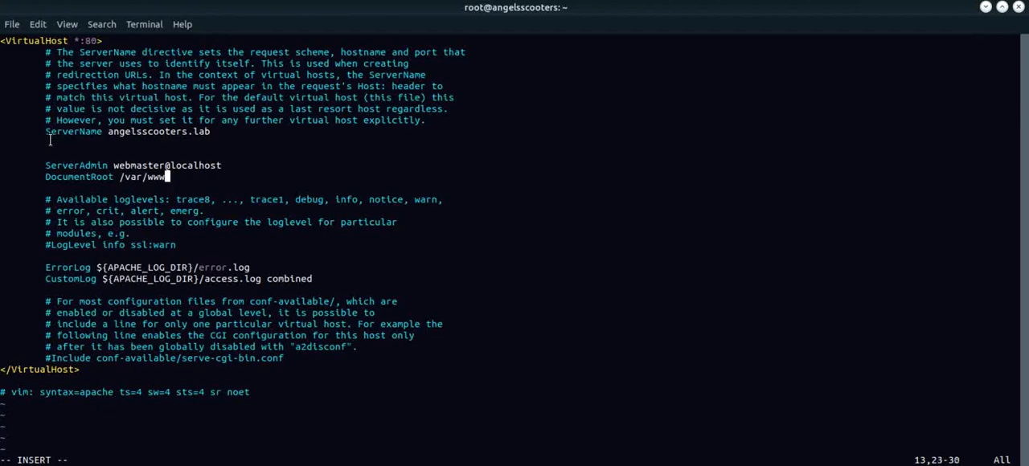
{"action": "type", "text": "ange"}
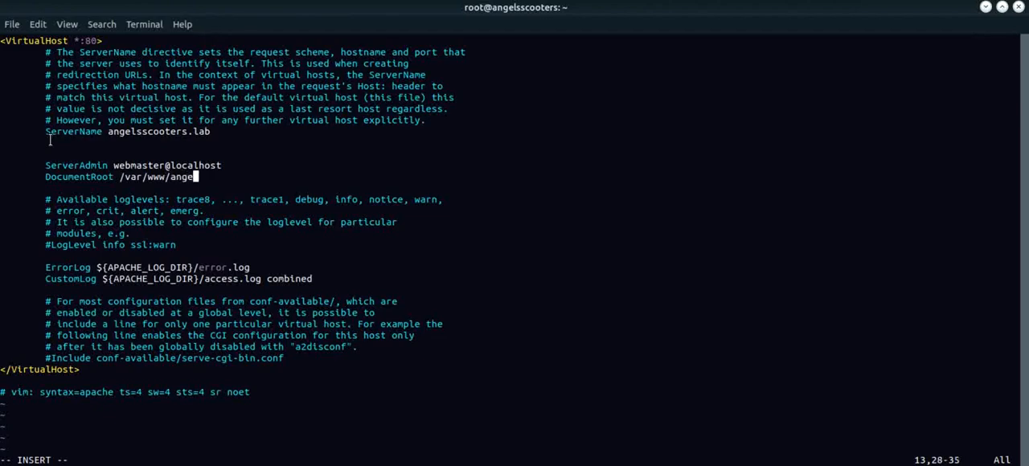
{"action": "type", "text": "sscooters.l"}
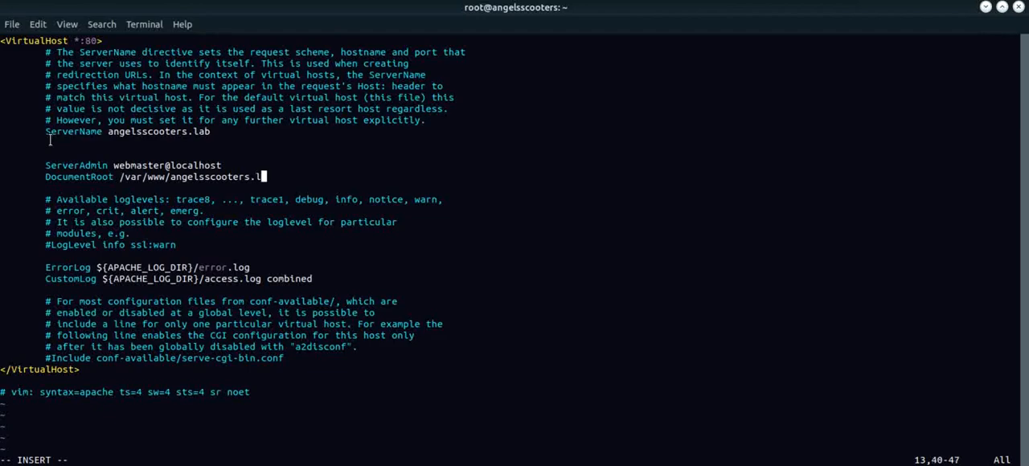
{"action": "type", "text": "an"}
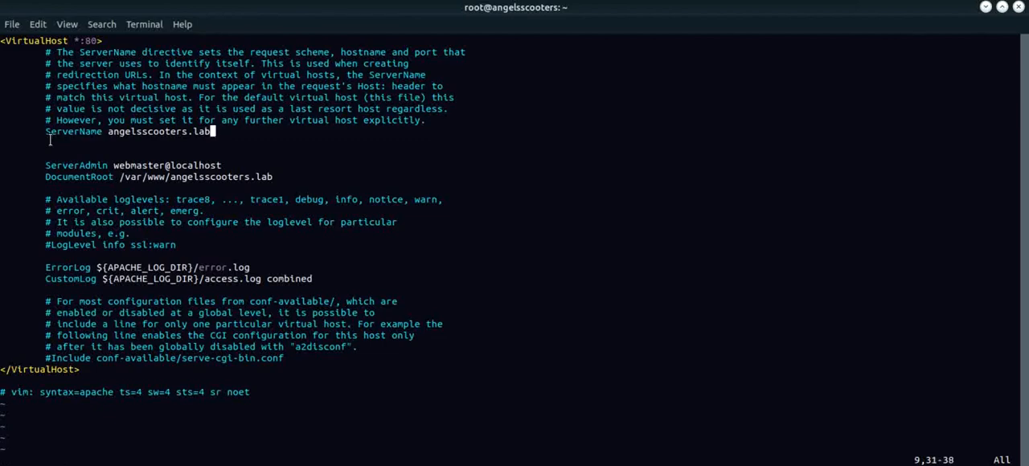
{"action": "type", "text": ":wq!"}
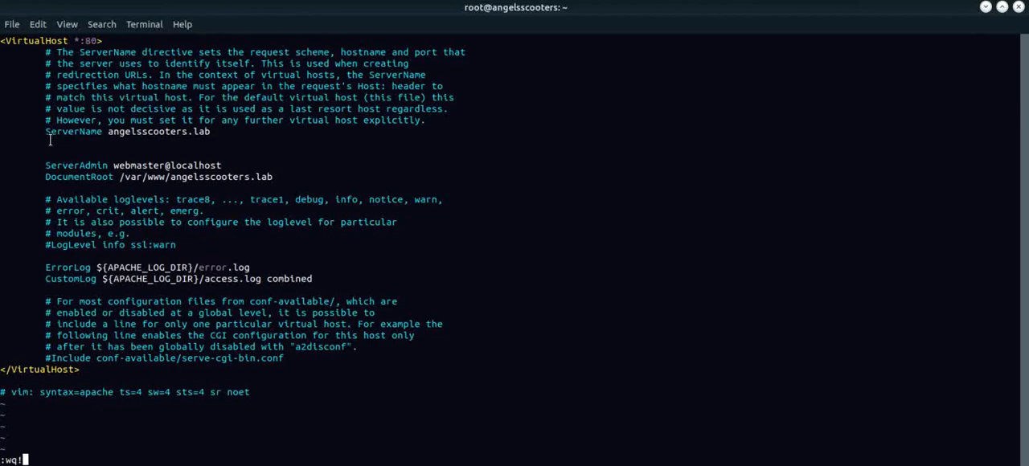
Step: Save the vi file and run a2ensite angelsscooters.lab.conf, hitting a 'does not exist' error
{"action": "key", "text": "Return"}
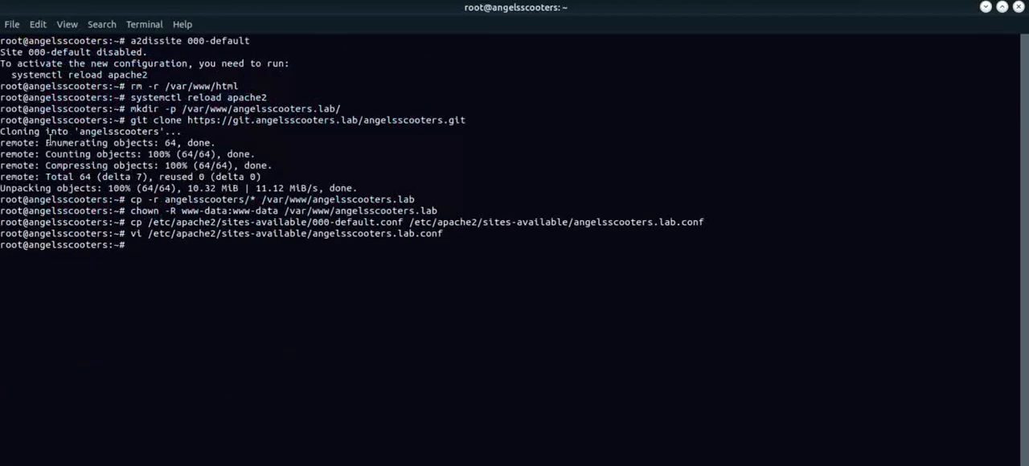
{"action": "type", "text": "a2"}
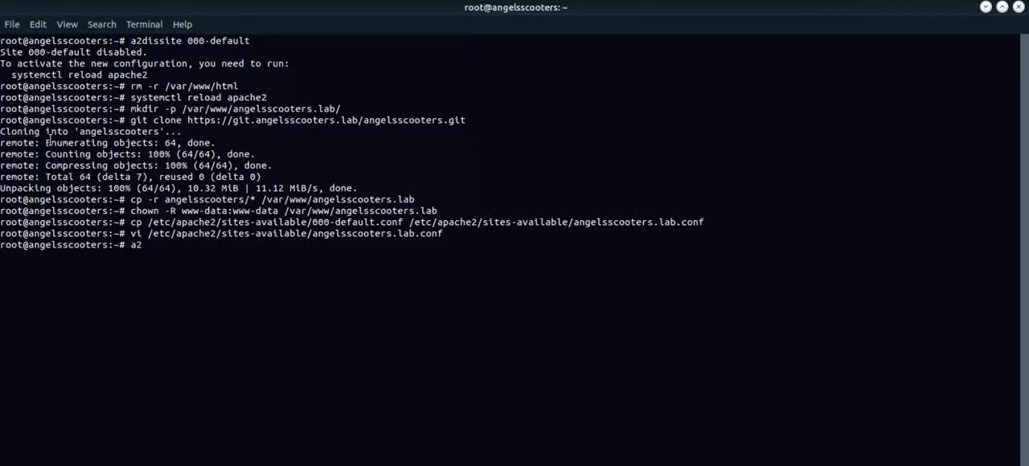
{"action": "type", "text": "ensite"}
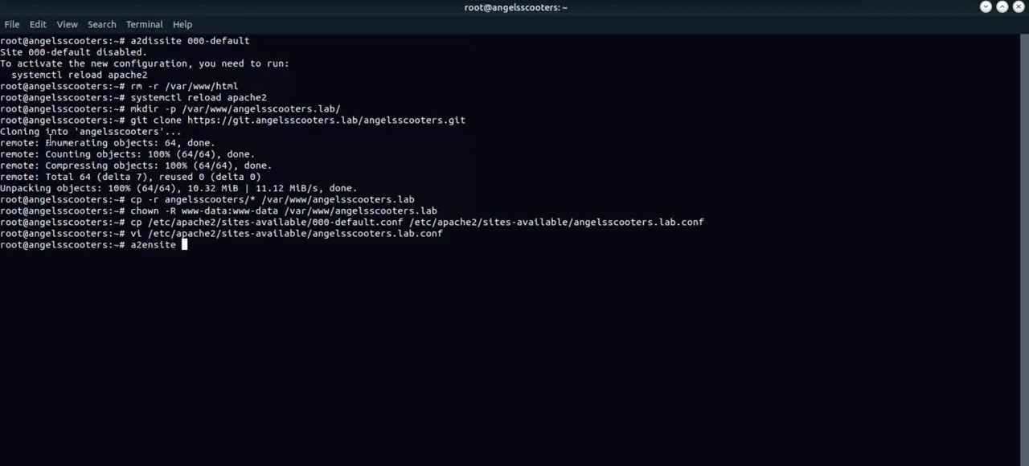
{"action": "type", "text": "angelscooters"}
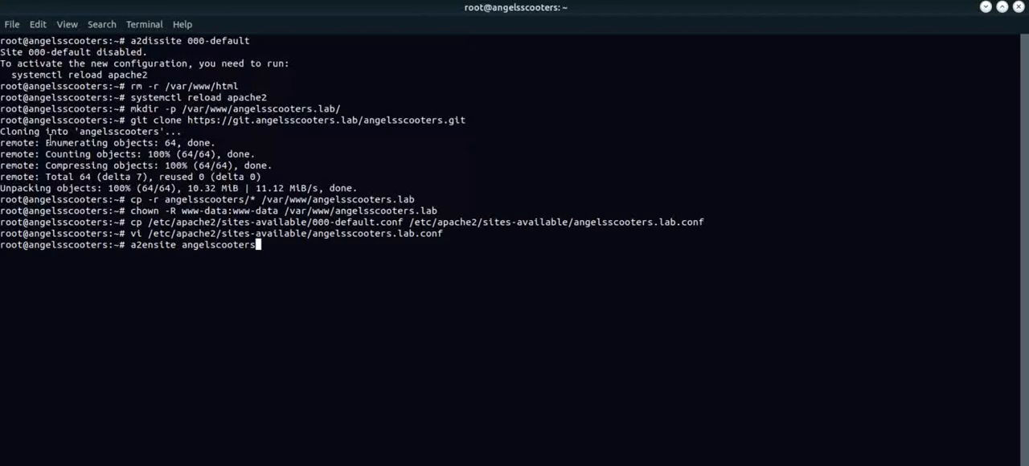
{"action": "type", "text": ".lab"}
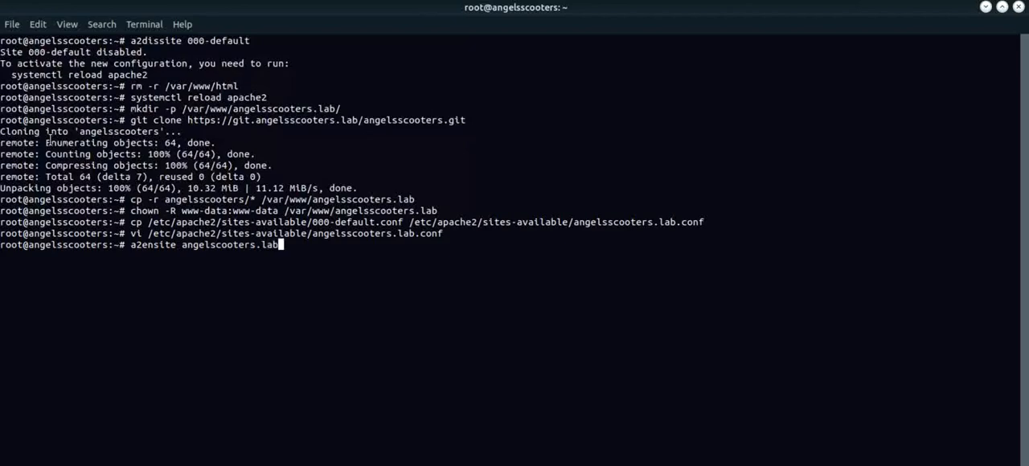
{"action": "type", "text": ".conf"}
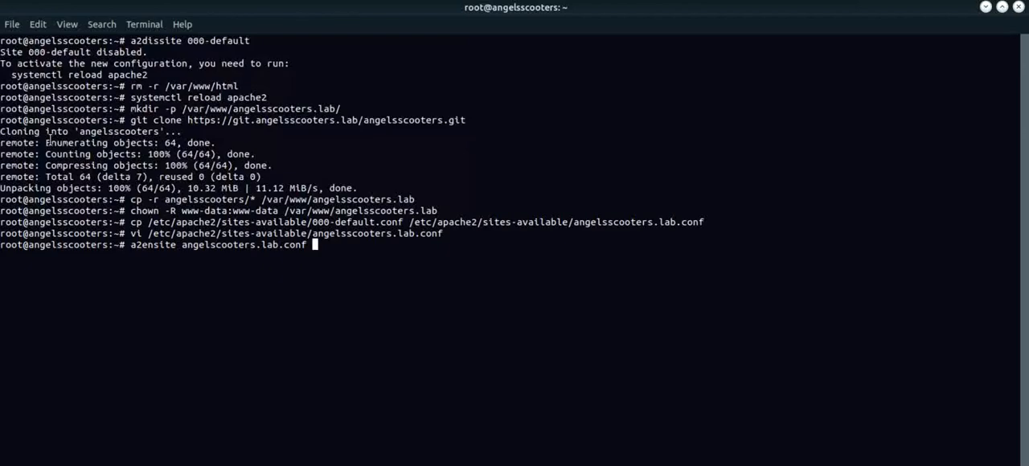
{"action": "key", "text": "Return"}
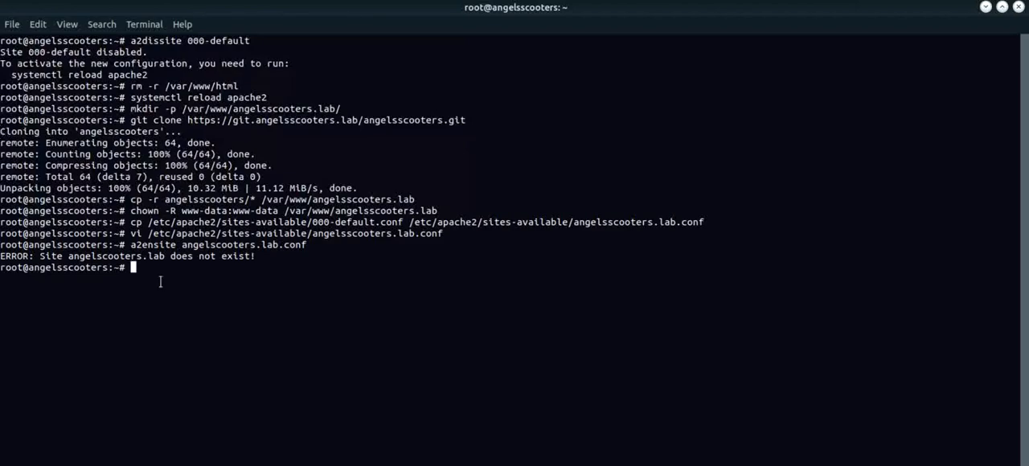
Step: Rerun a2ensite with the corrected angelscooters.lab.conf name to enable the site
{"action": "type", "text": "a2ensite angelscooters.lab.conf"}
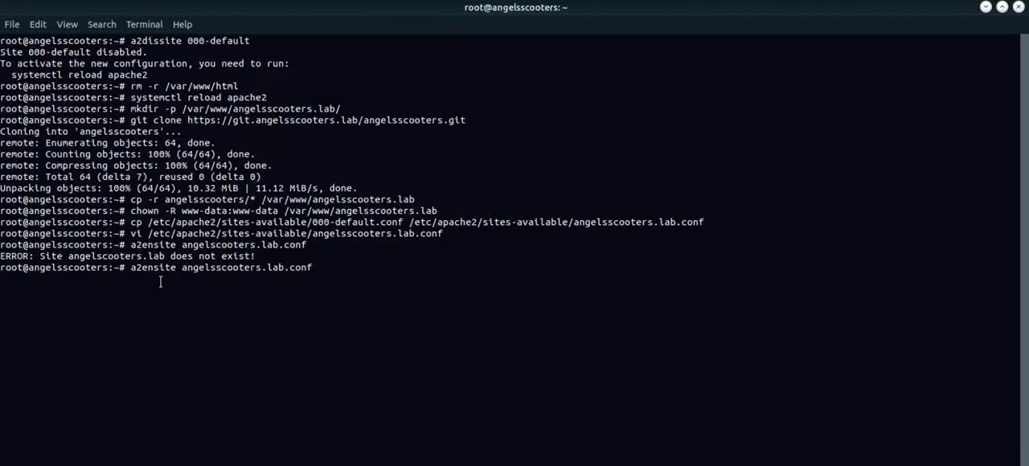
{"action": "key", "text": "Return"}
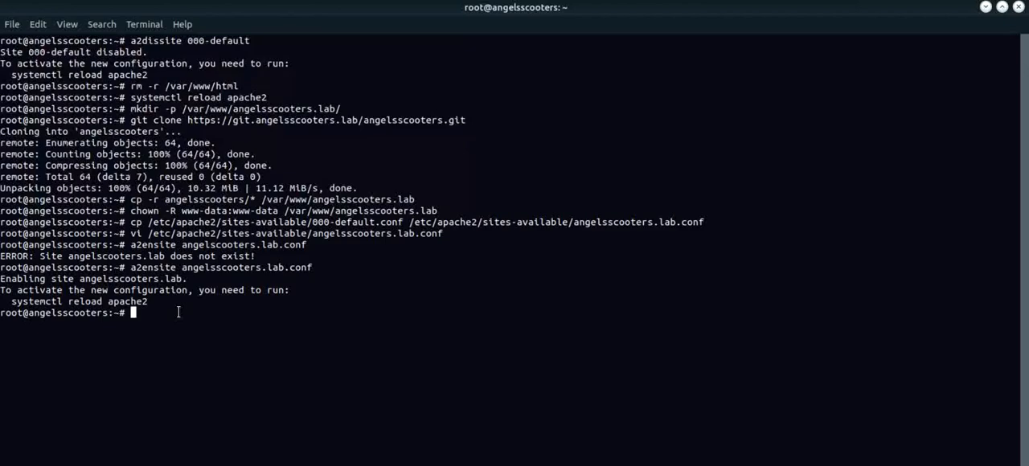
Step: Run systemctl reload apache2 to activate the newly enabled site
{"action": "type", "text": "systemctl"}
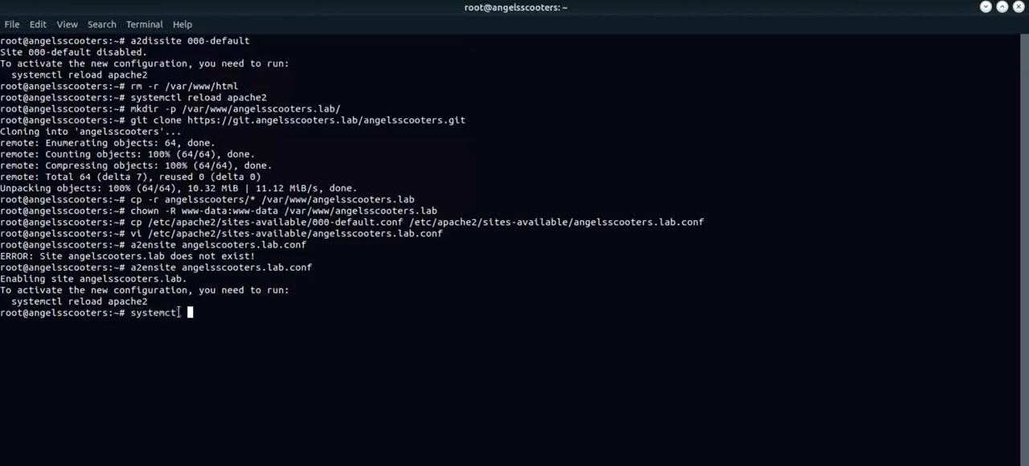
{"action": "type", "text": "reload"}
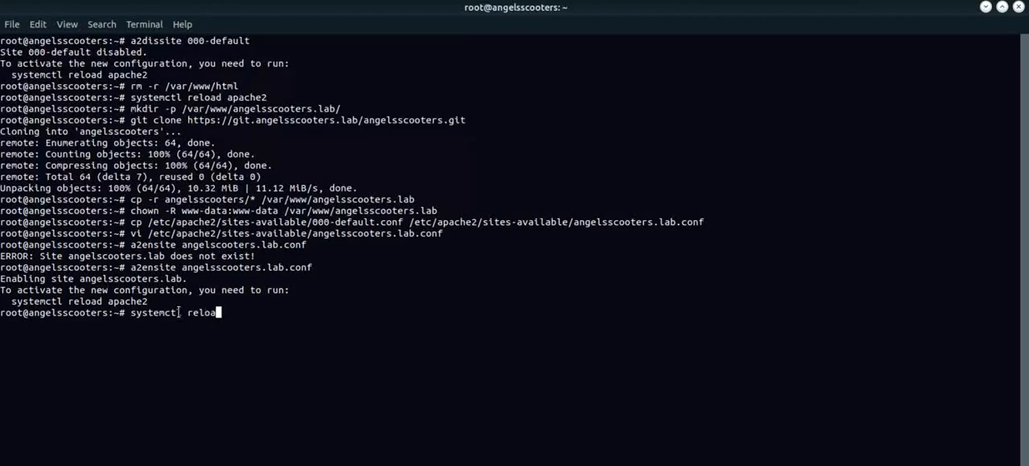
{"action": "type", "text": "apache"}
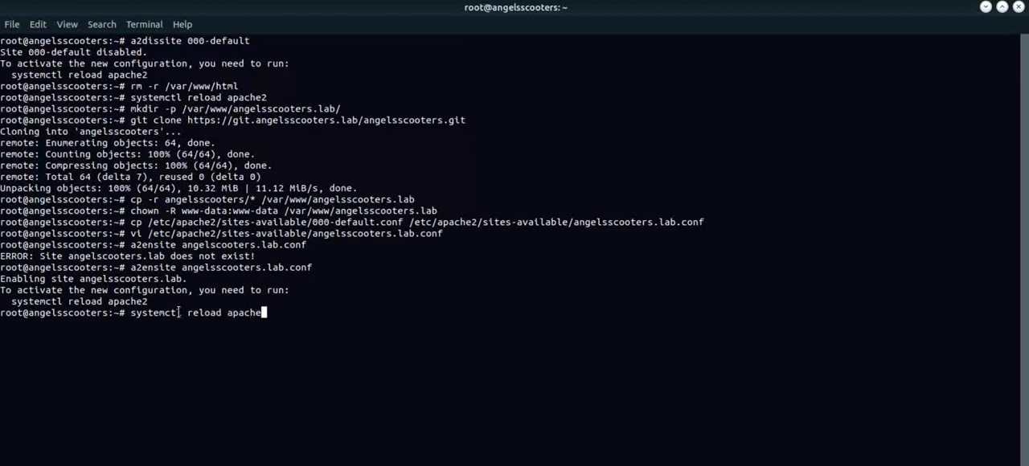
{"action": "type", "text": "2"}
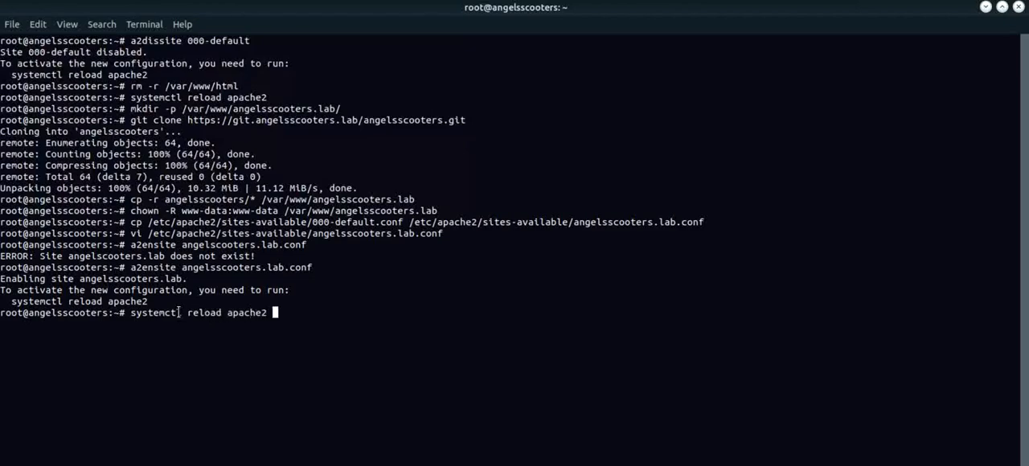
{"action": "key", "text": "Return"}
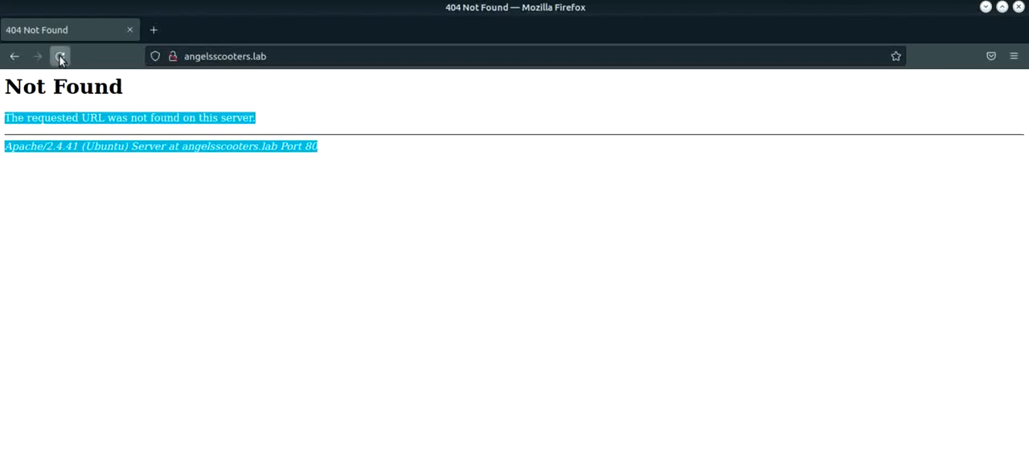
Step: Reload angelsscooters.lab in Firefox and scroll through the Our Story and New Competition sections
{"action": "left_click", "coordinate": [59, 56]}
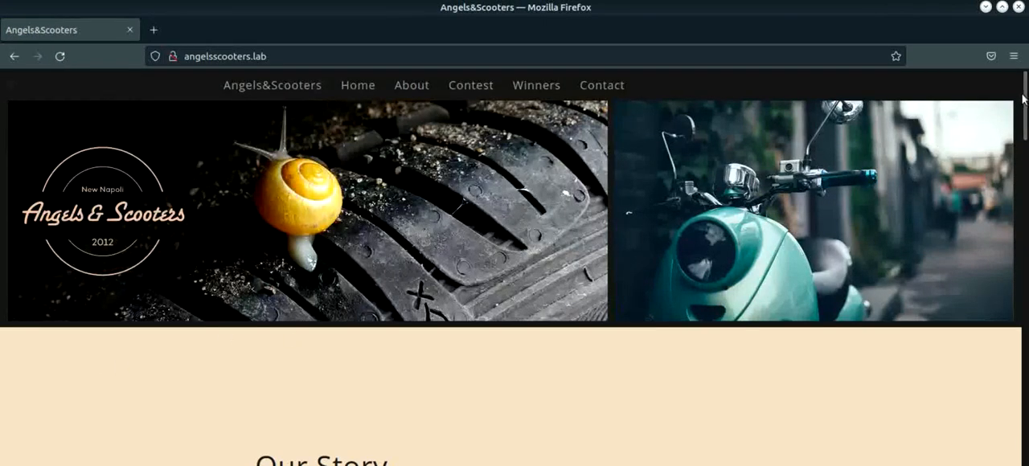
{"action": "scroll", "scroll_direction": "down", "scroll_amount": 3}
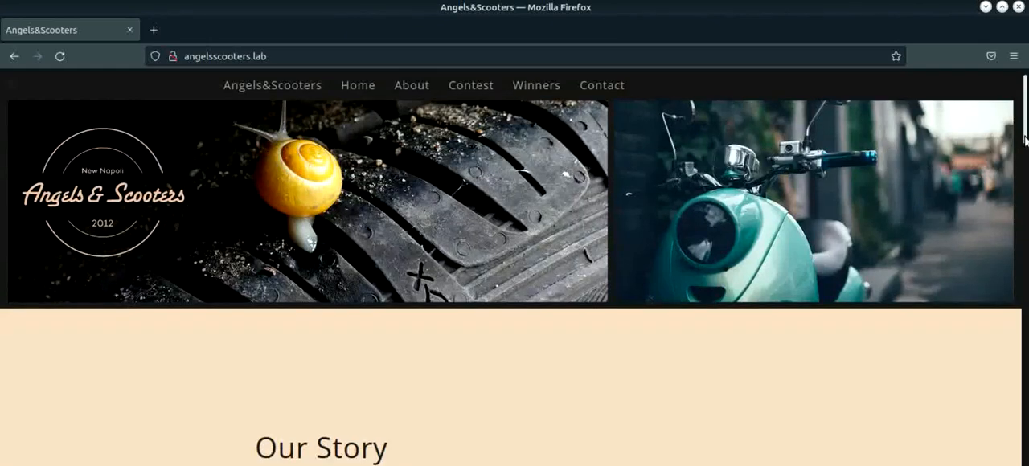
{"action": "scroll", "scroll_direction": "down", "scroll_amount": 3}
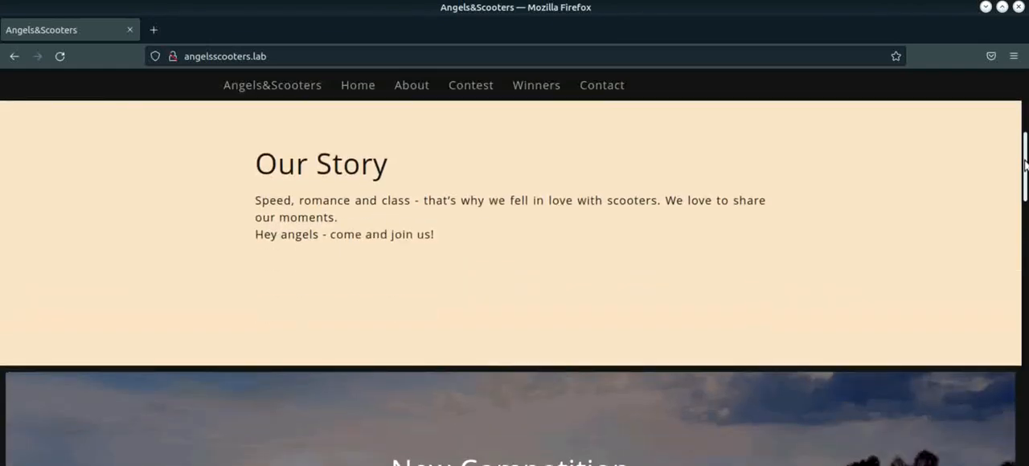
{"action": "scroll", "scroll_direction": "down", "scroll_amount": 3}
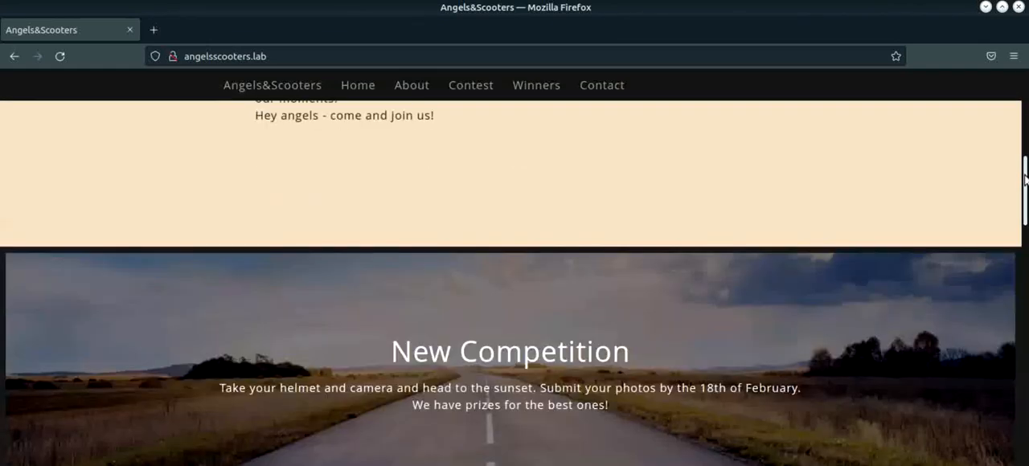
{"action": "scroll", "scroll_direction": "up", "scroll_amount": 3}
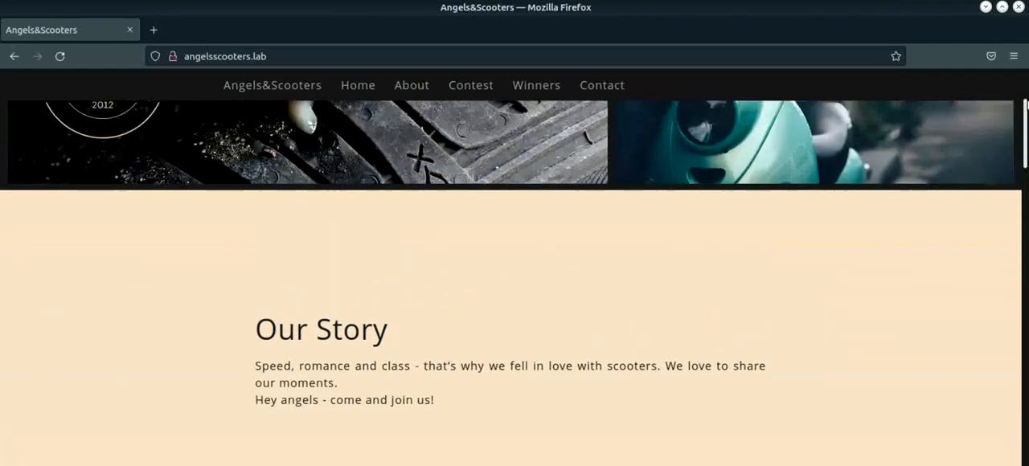
{"action": "scroll", "scroll_direction": "up", "scroll_amount": 3}
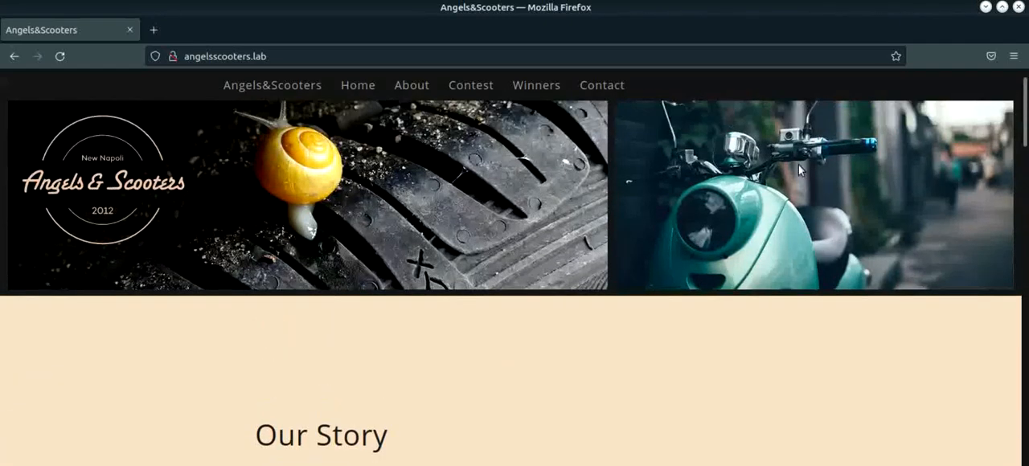